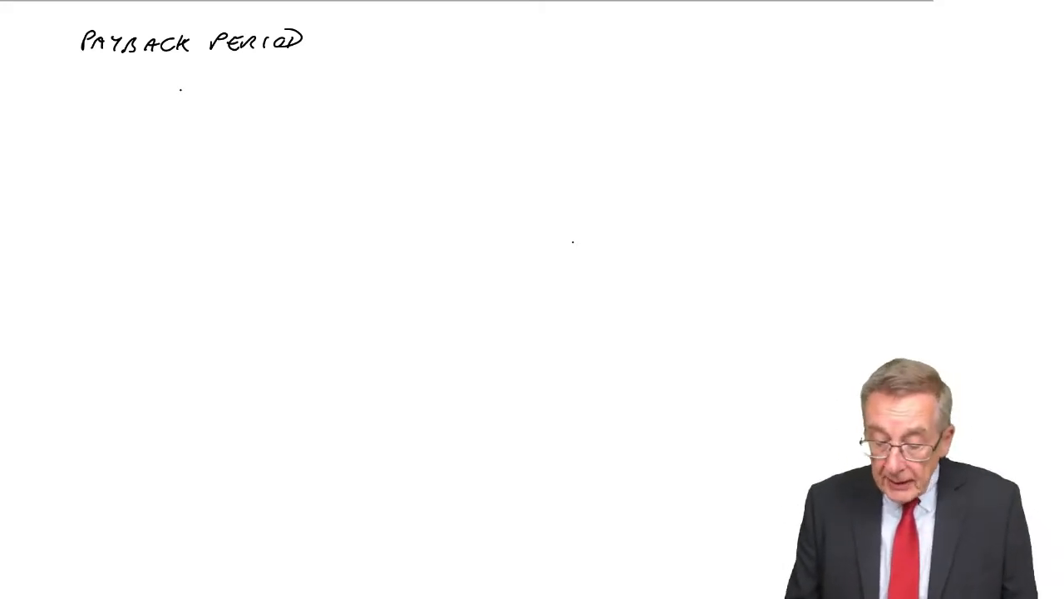
Step: Handwrite '- Number of years it takes in cash terms' beneath the Payback Period heading
{"action": "left_click_drag", "start_coordinate": [186, 100], "coordinate": [224, 98]}
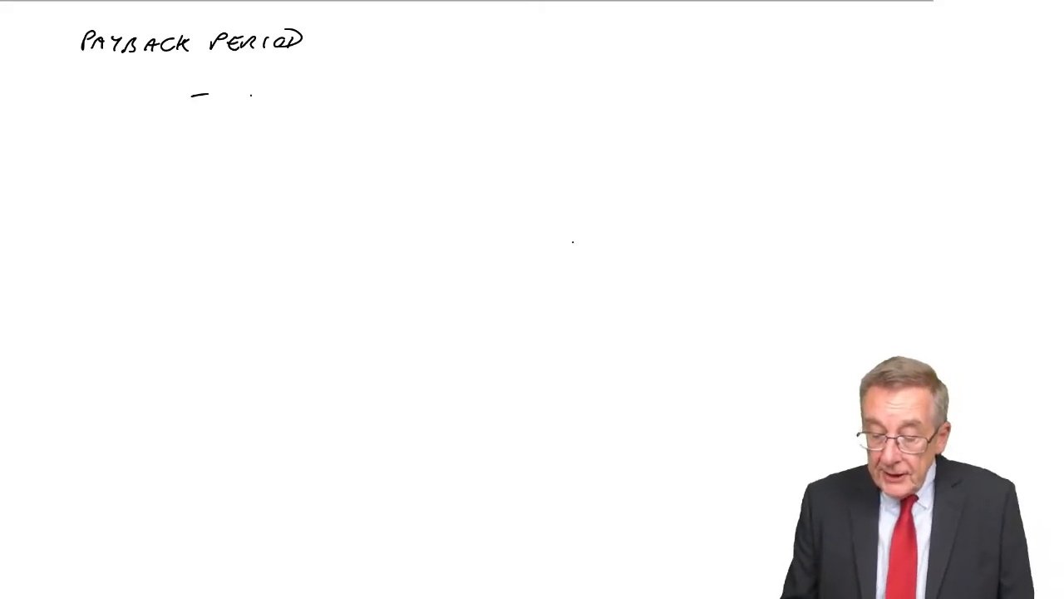
{"action": "type", "text": "NUMBER"}
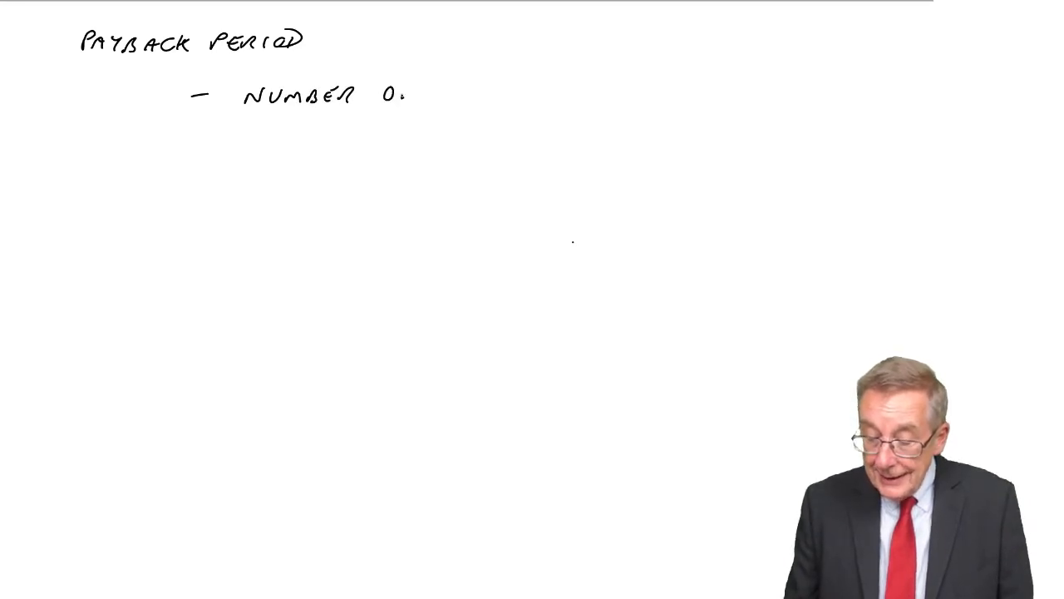
{"action": "type", "text": "OF YEA"}
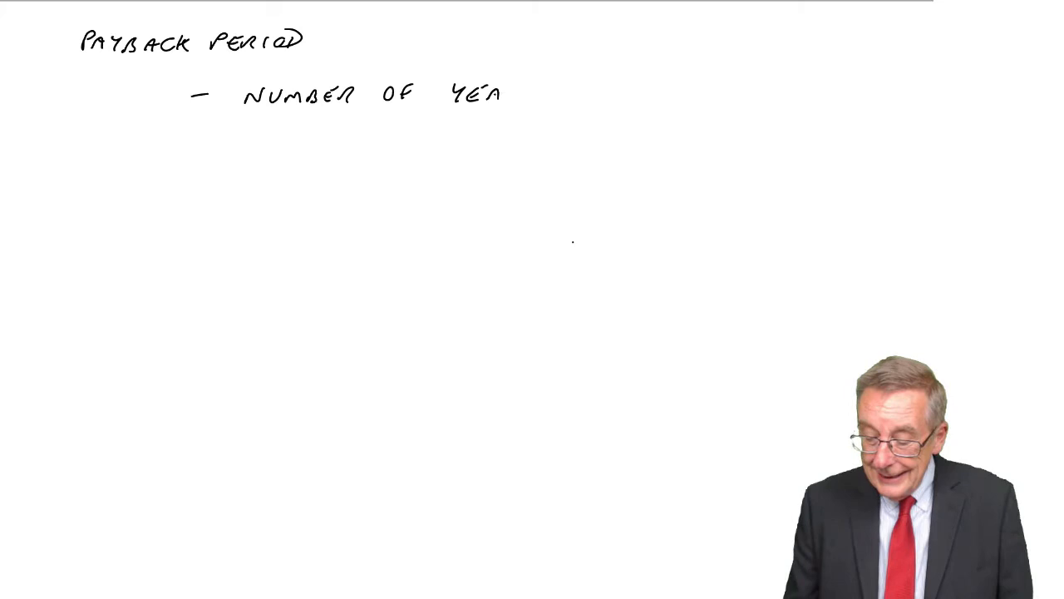
{"action": "type", "text": "YEARS IT I"}
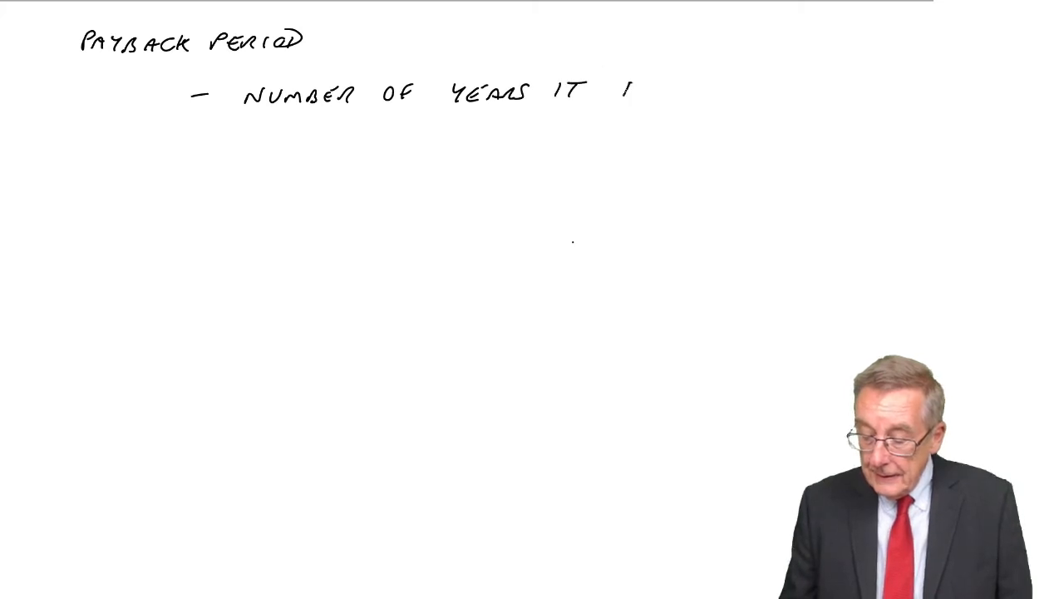
{"action": "type", "text": "TAKES"}
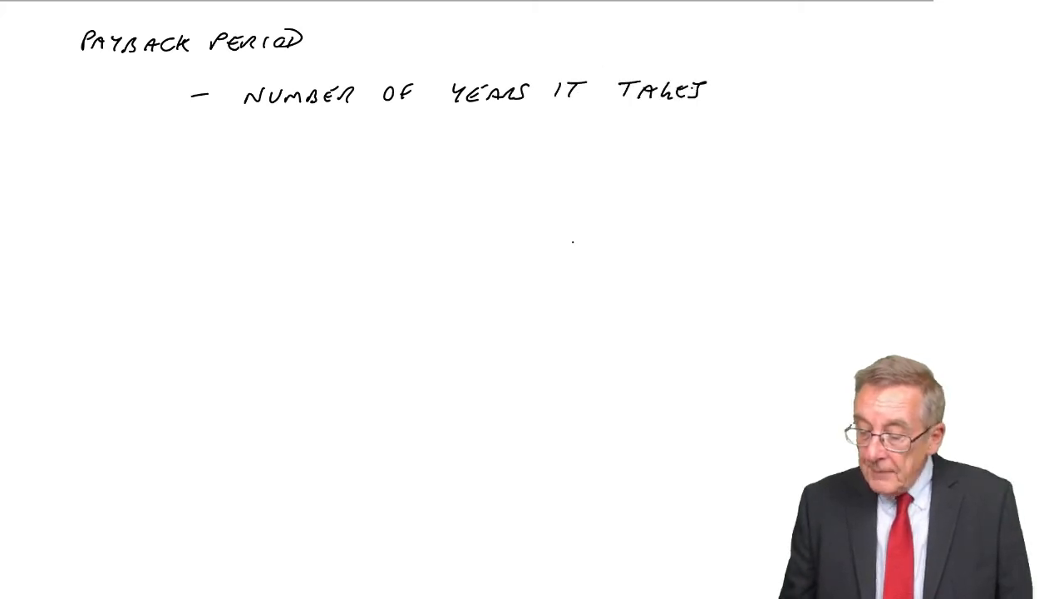
{"action": "type", "text": "IN CASH"}
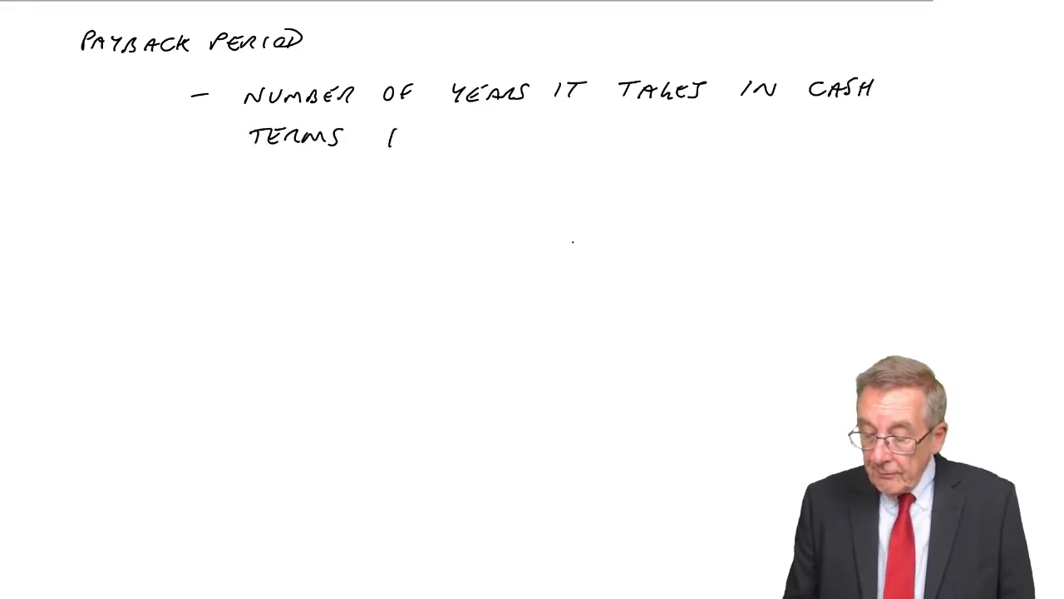
Step: Continue the definition with ', to get back original investment'
{"action": "type", "text": ", TO G"}
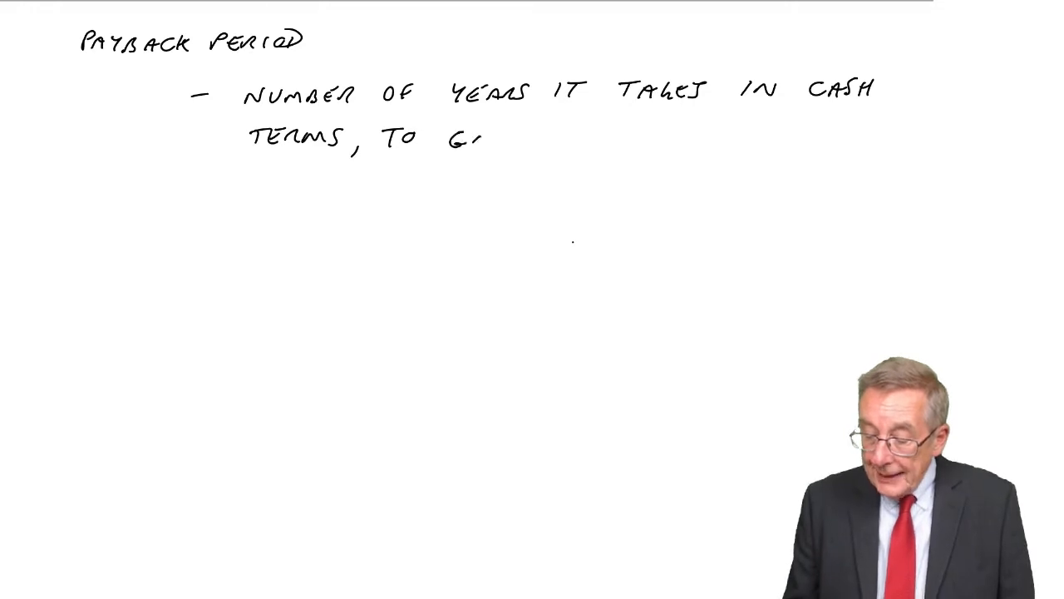
{"action": "type", "text": "GET B"}
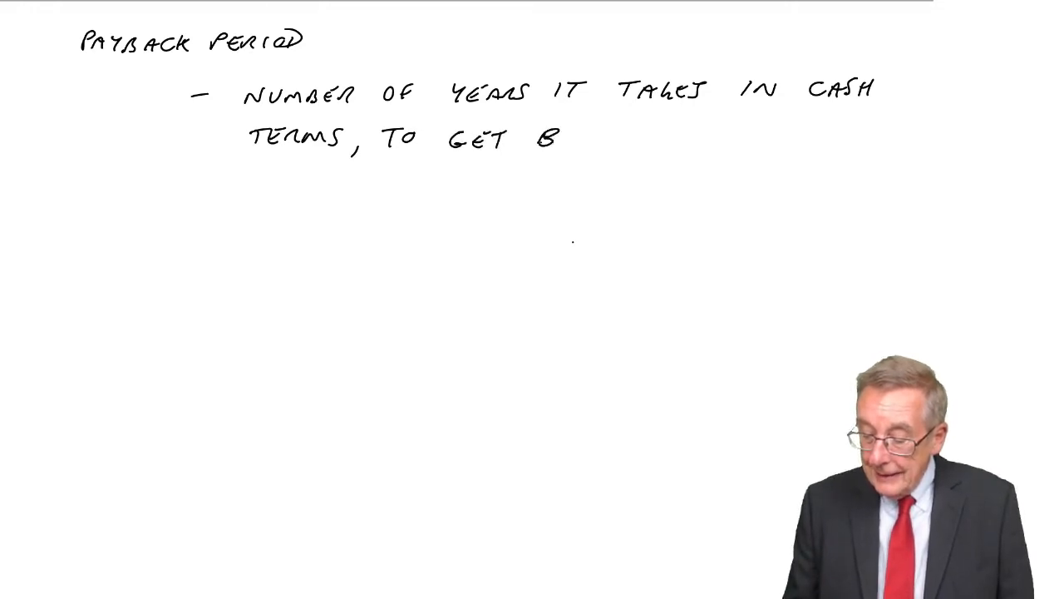
{"action": "type", "text": "ACK"}
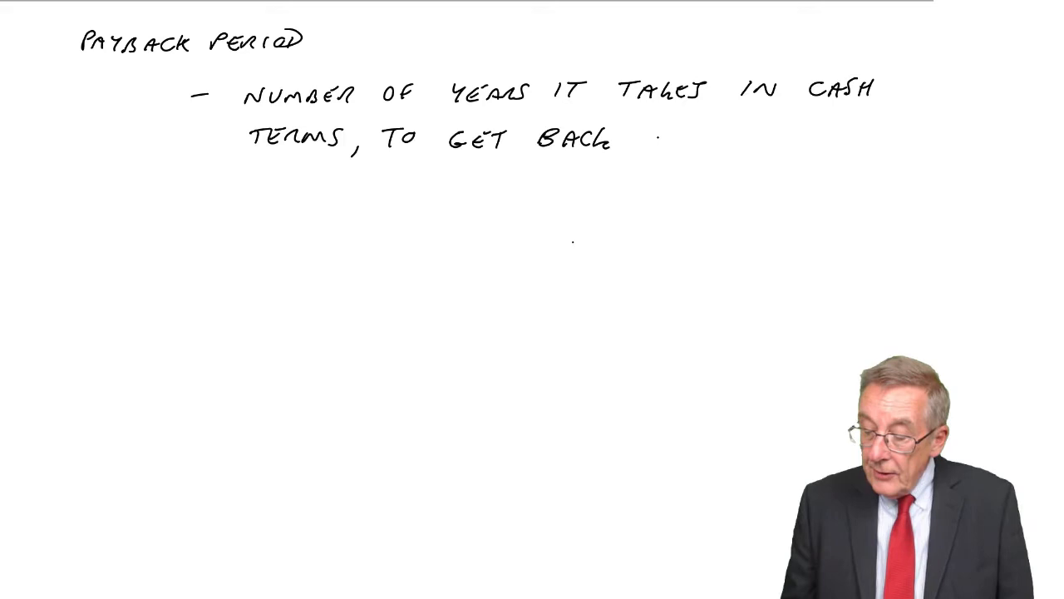
{"action": "type", "text": "ORIGINAL"}
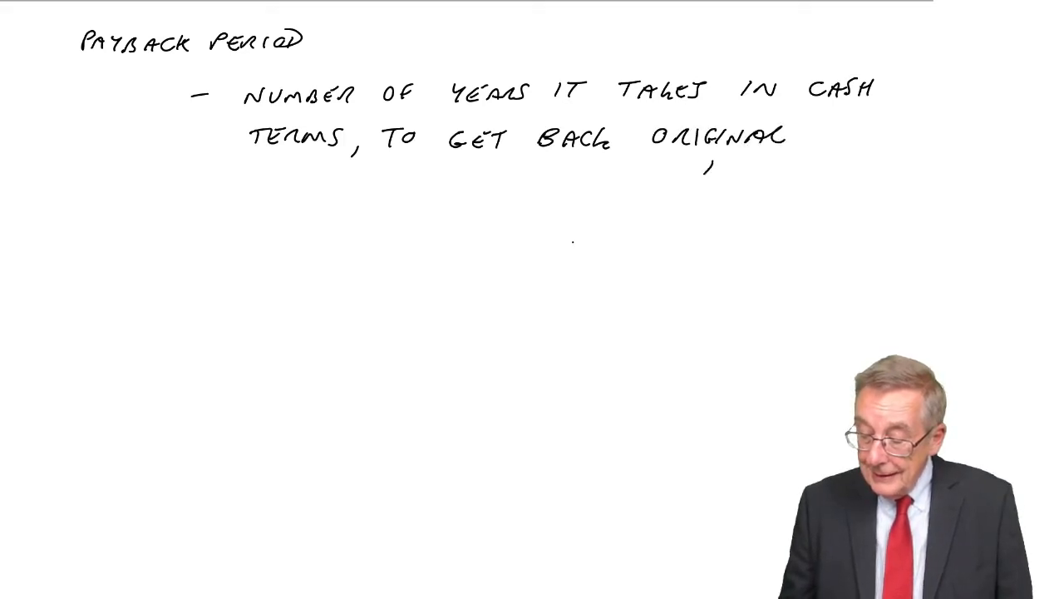
{"action": "type", "text": "INVEST"}
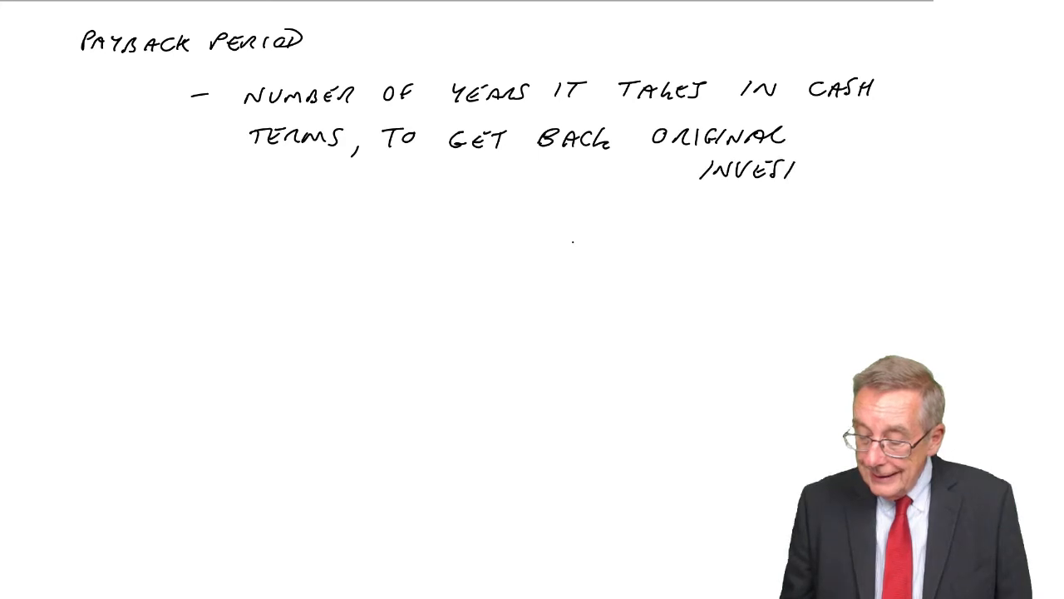
{"action": "type", "text": "MENT"}
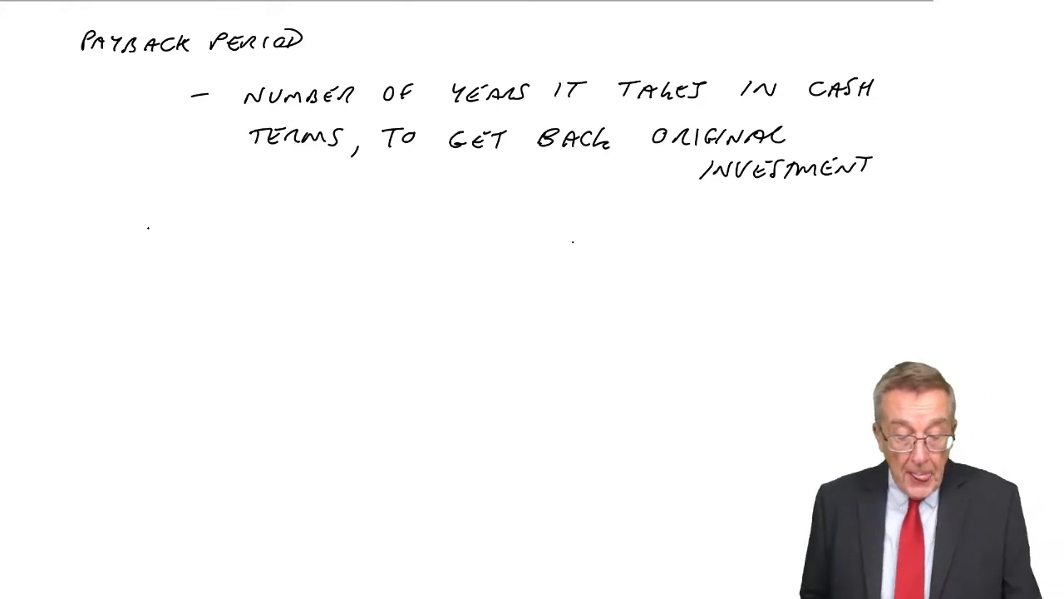
Step: Handwrite year 0 cost of 100,000 and year 1 inflow of 20000
{"action": "type", "text": "0"}
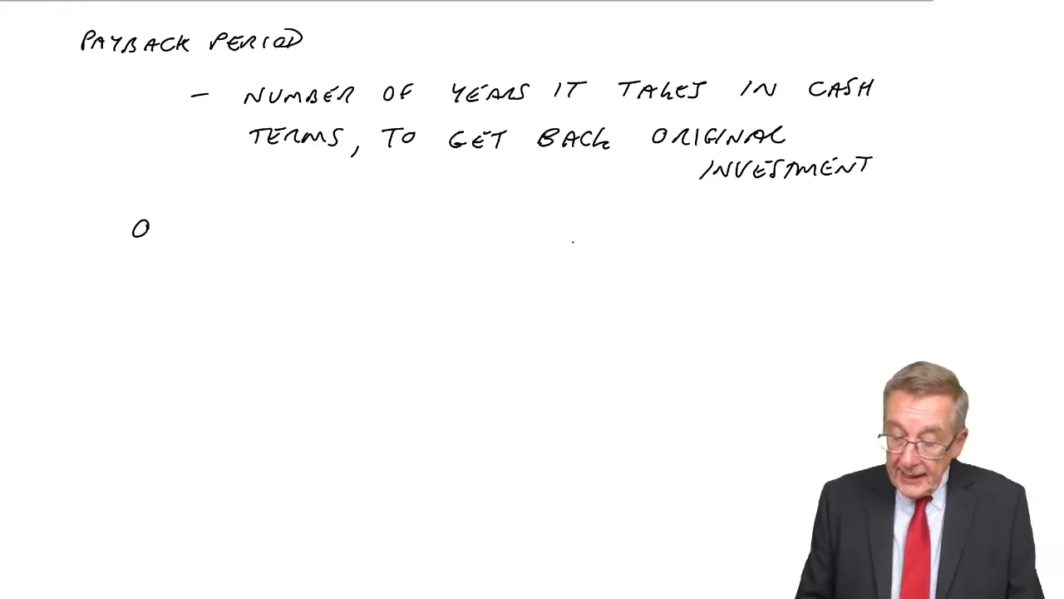
{"action": "type", "text": "COST"}
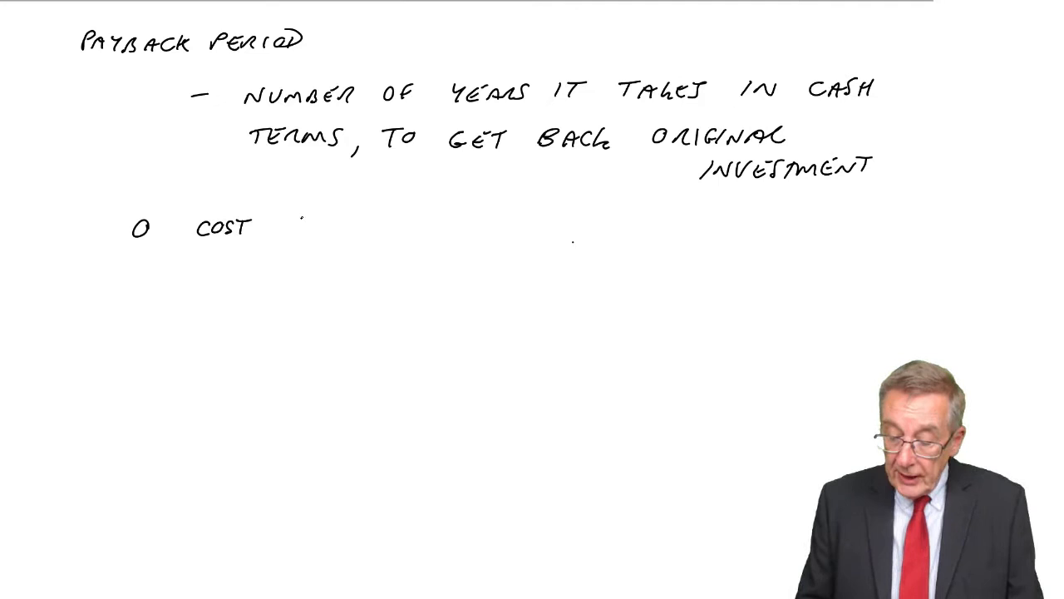
{"action": "type", "text": "100.000)"}
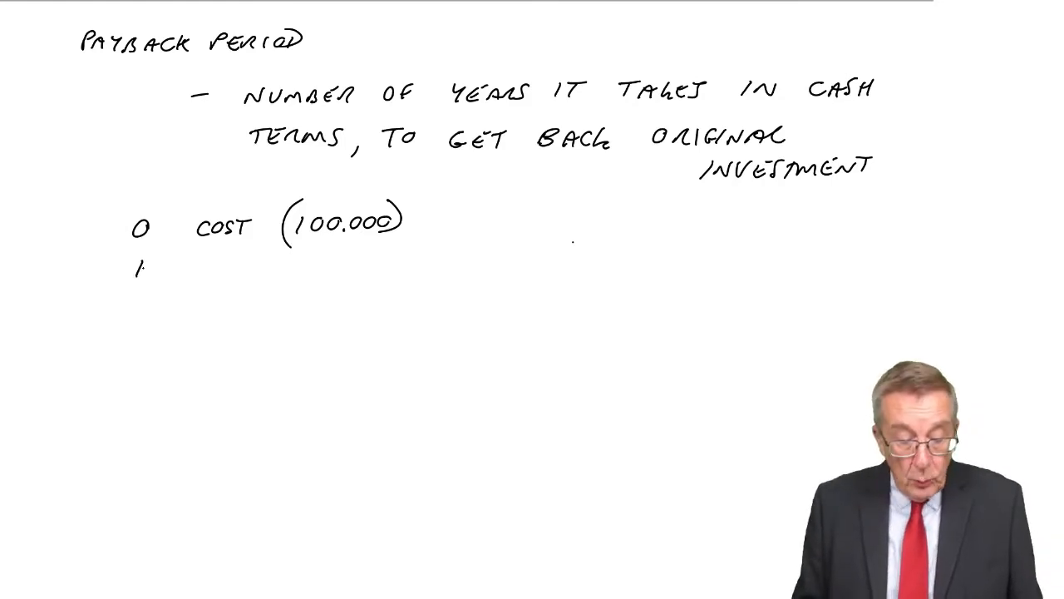
{"action": "type", "text": "INFC"}
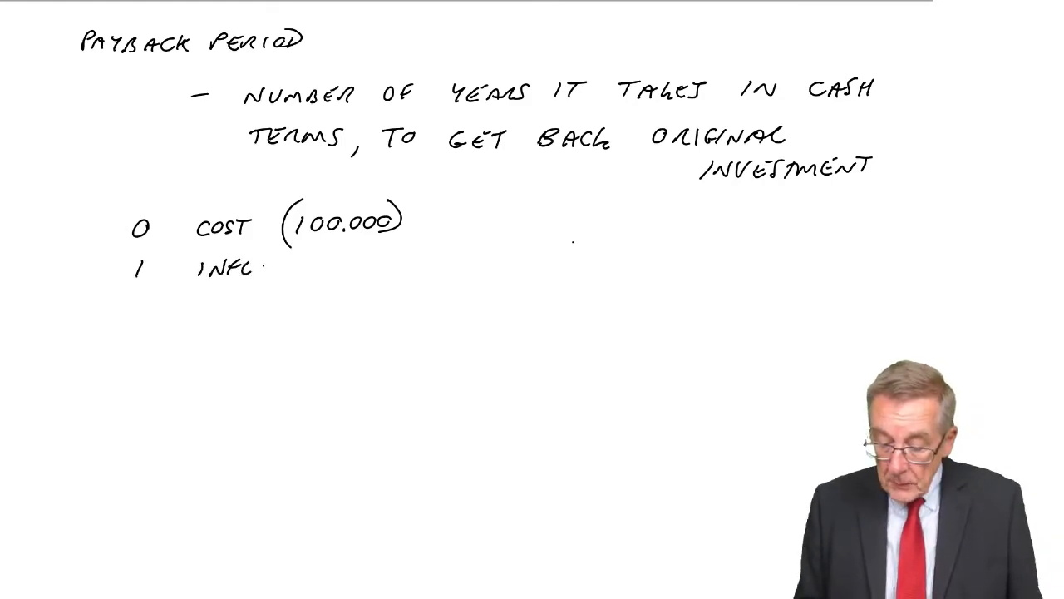
{"action": "type", "text": "INFLOW 2000"}
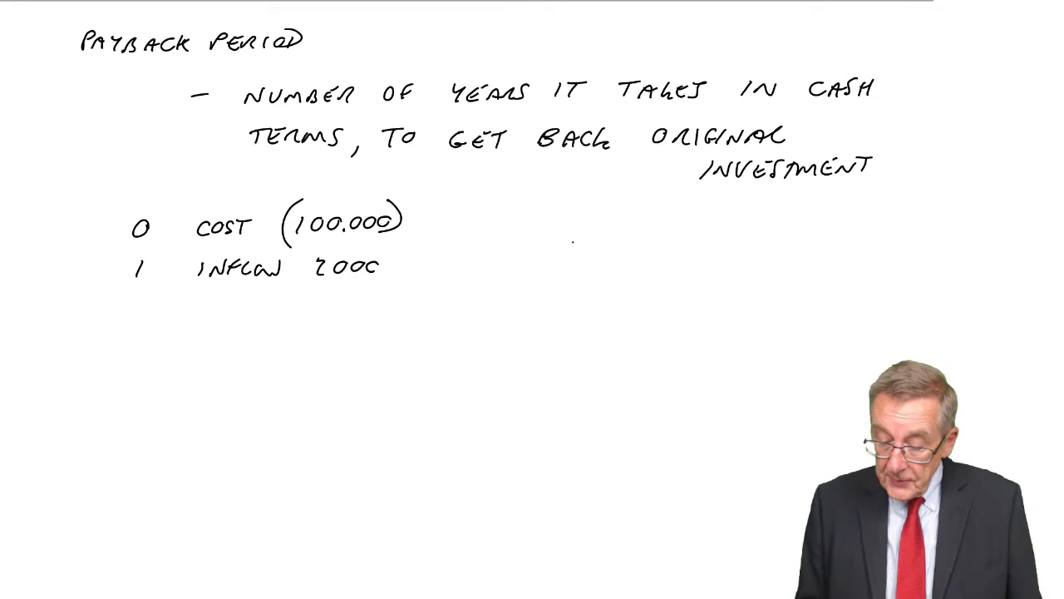
Step: Add years 2 and 3 with inflows of 30000 and 40000
{"action": "type", "text": "2 - 3"}
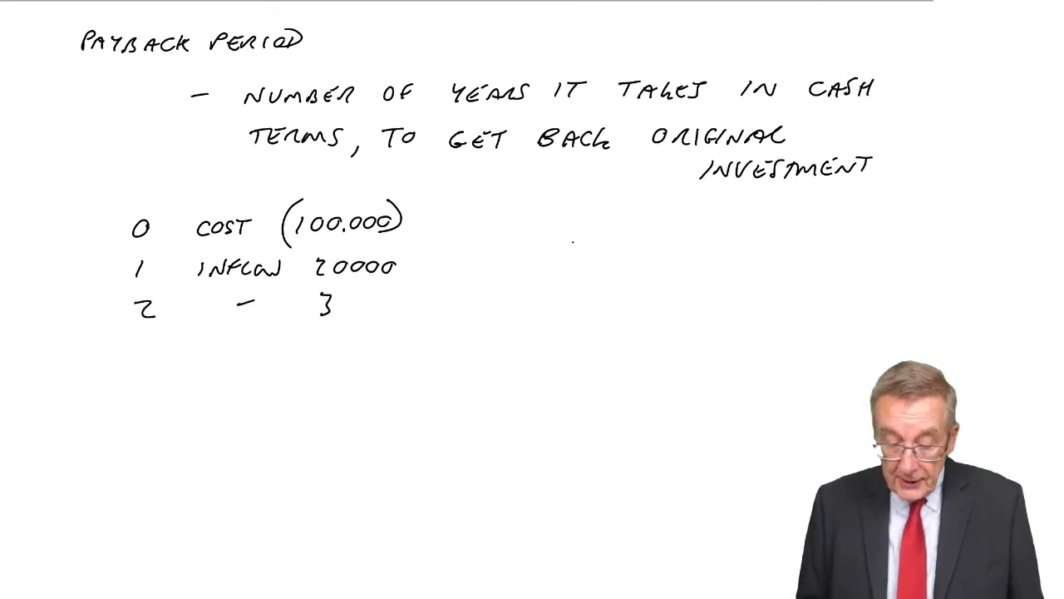
{"action": "type", "text": "30000"}
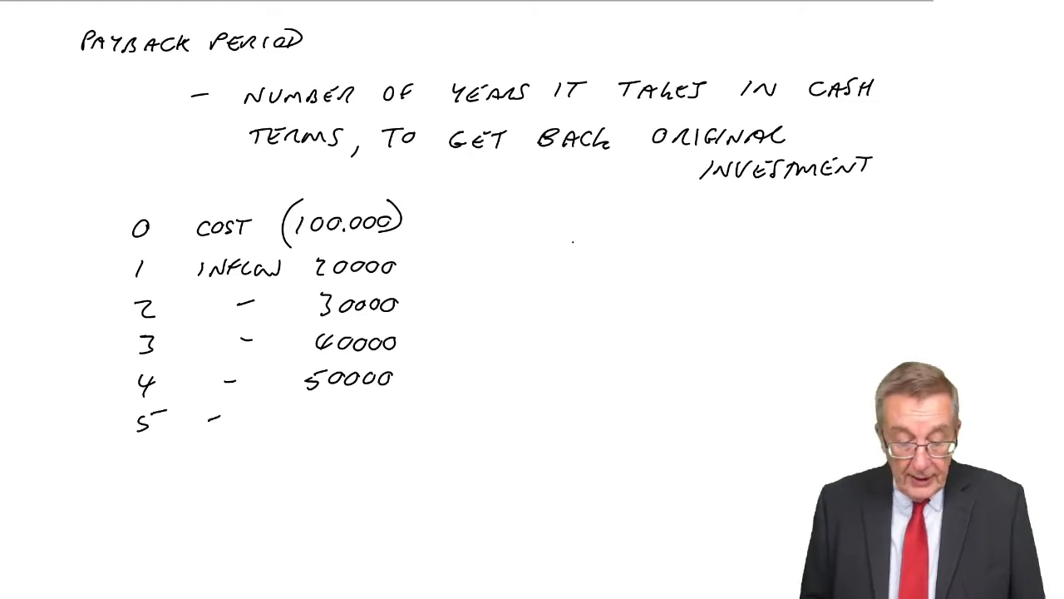
{"action": "type", "text": "30000"}
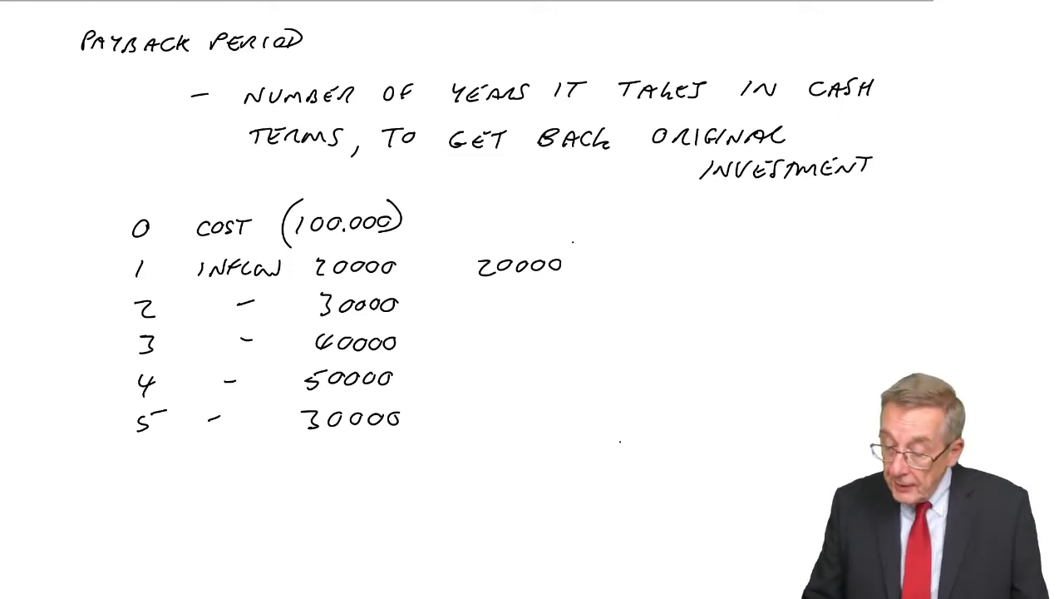
Step: Write cumulative totals 50000, 90000 and 140000 beside years 2 to 4
{"action": "type", "text": "50000"}
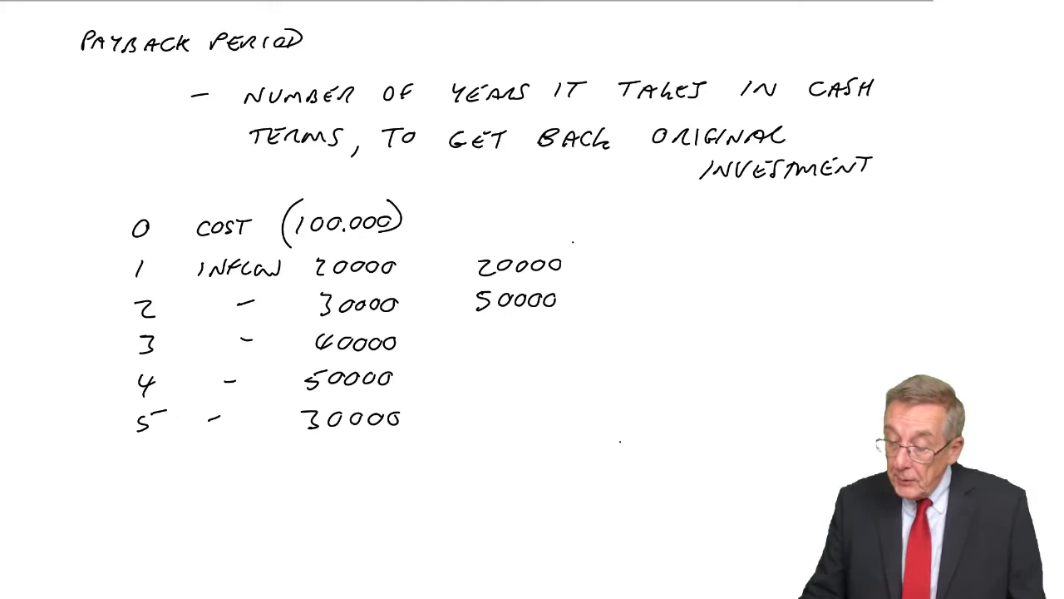
{"action": "type", "text": "90000"}
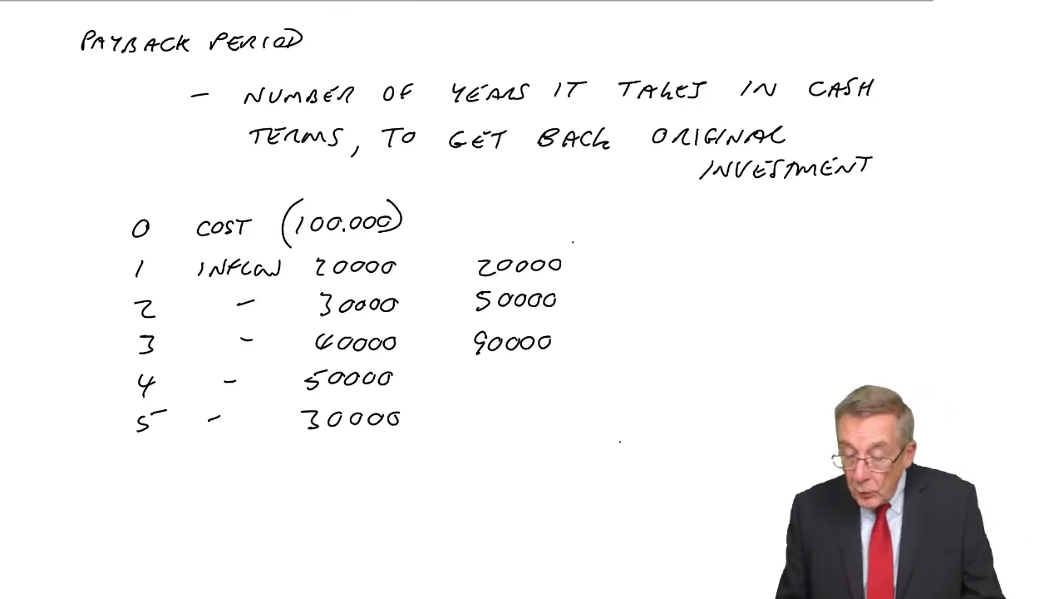
{"action": "type", "text": "1"}
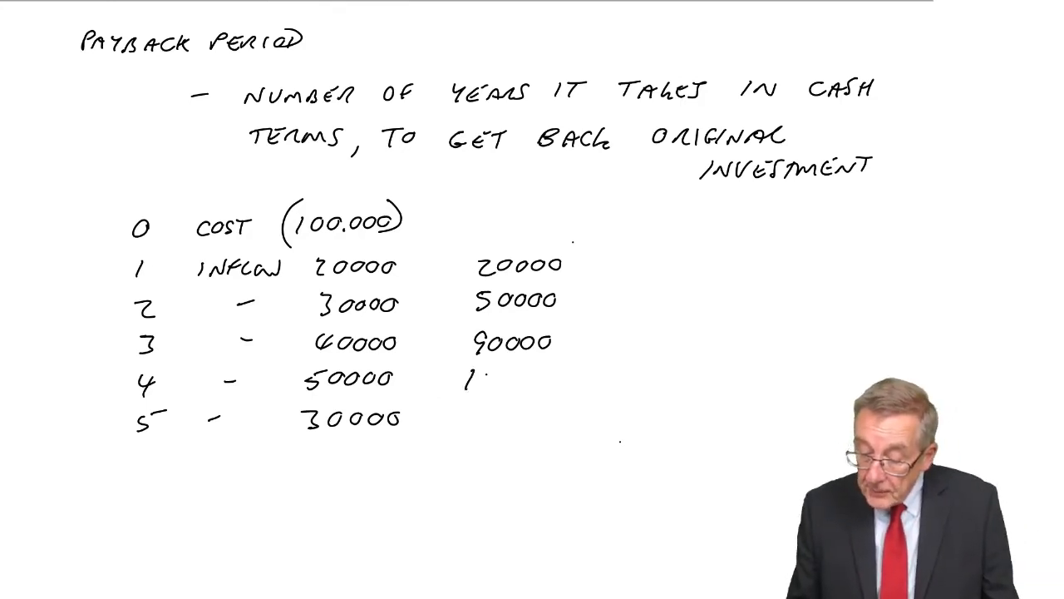
{"action": "type", "text": "140000"}
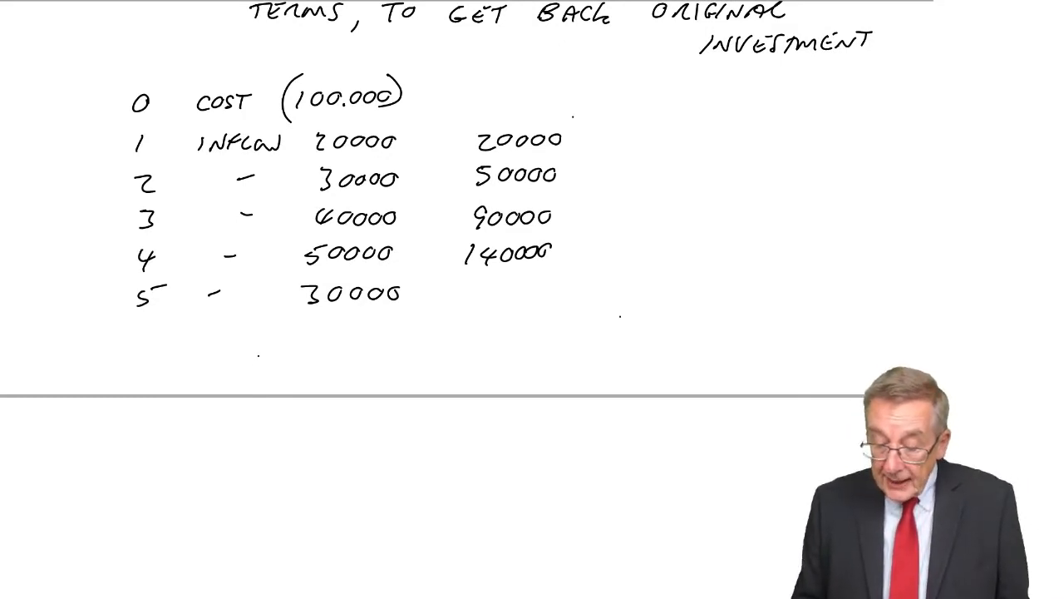
Step: Handwrite 'Within 4 years' below the table and 'need extra 10000' beside year 3's 90000
{"action": "type", "text": "WITH"}
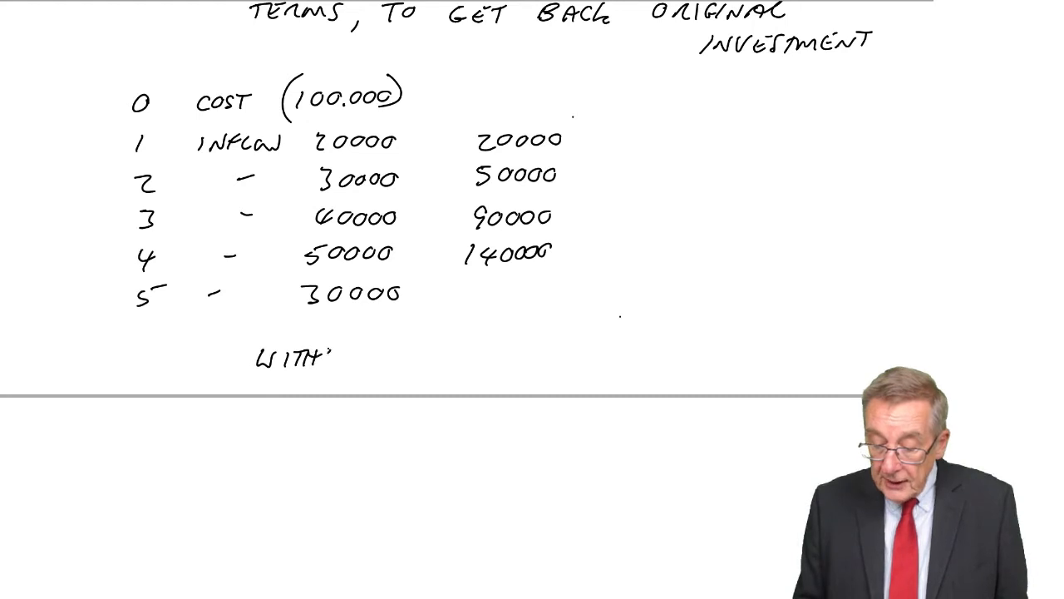
{"action": "type", "text": "WITHIN 4 YEARS."}
{"action": "type", "text": "NEED "}
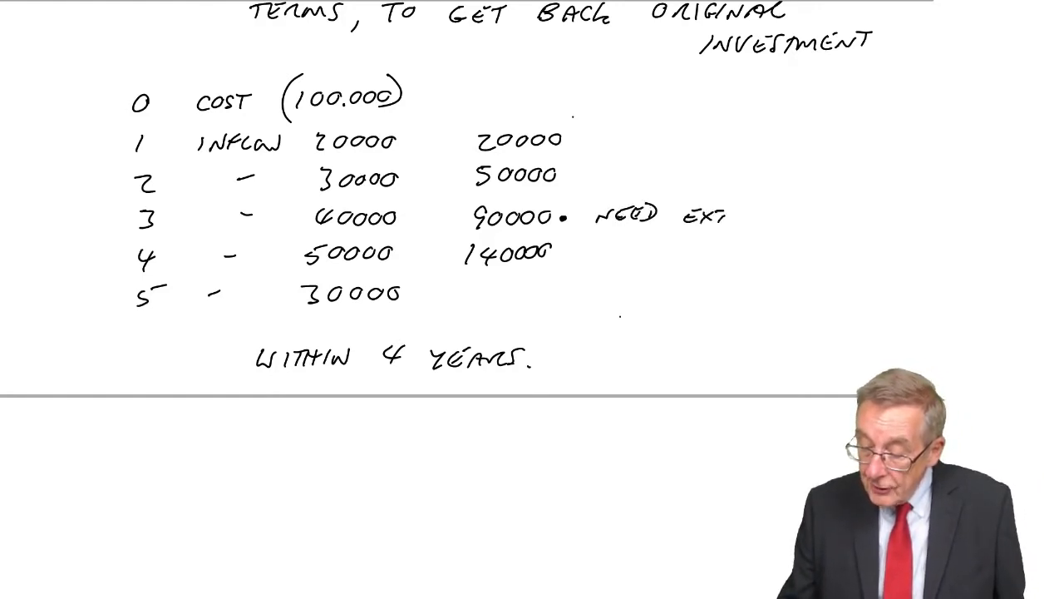
{"action": "type", "text": "EXTRA 10000"}
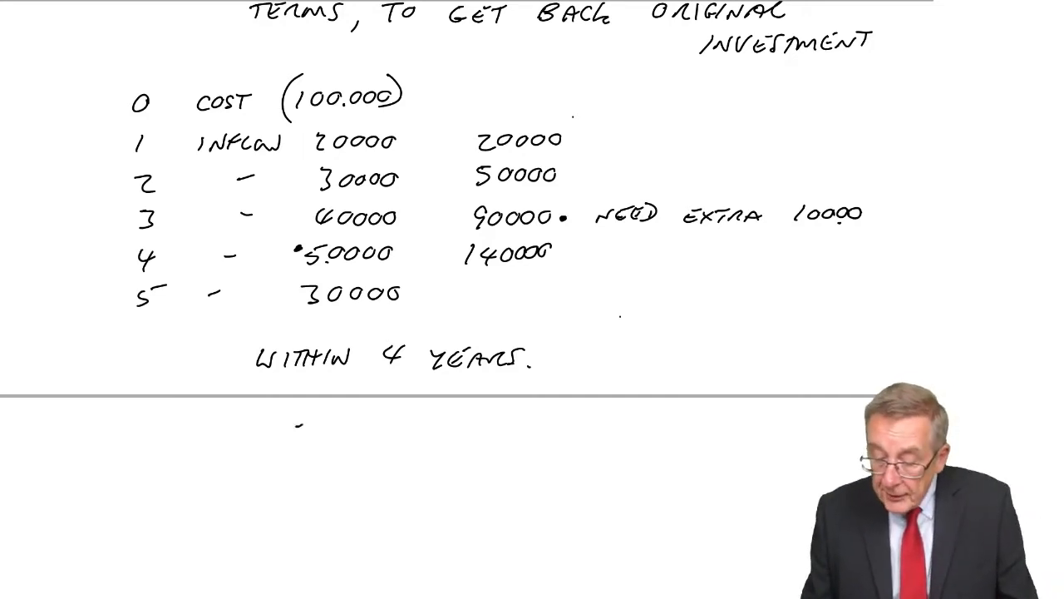
Step: Handwrite '3 year + 10/50 = 3.2 years' and 'shorter the better', then move to a fresh page
{"action": "type", "text": "3 YEARS + 10/50"}
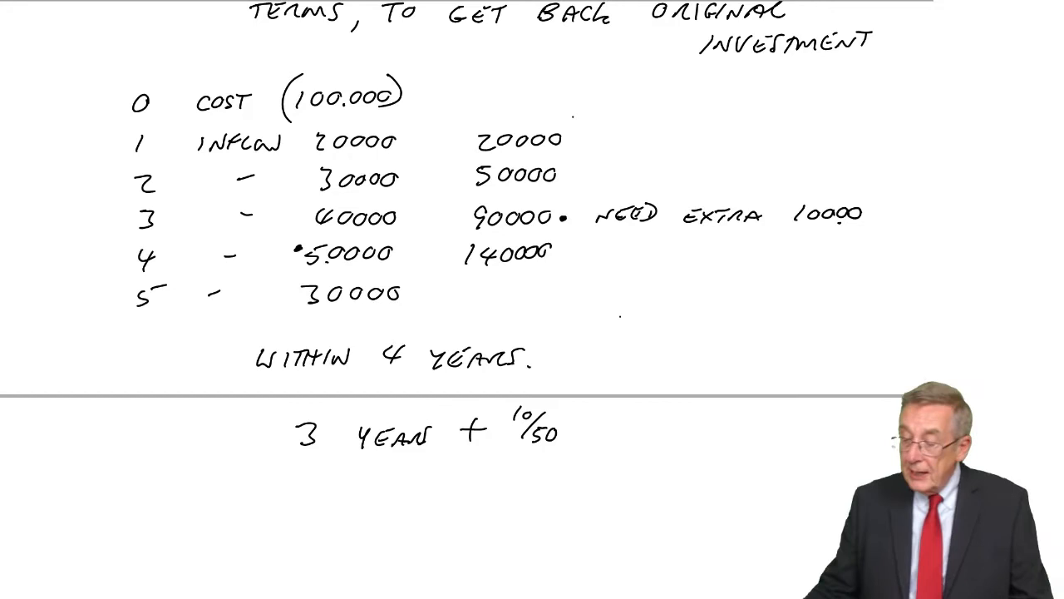
{"action": "type", "text": "= 3."}
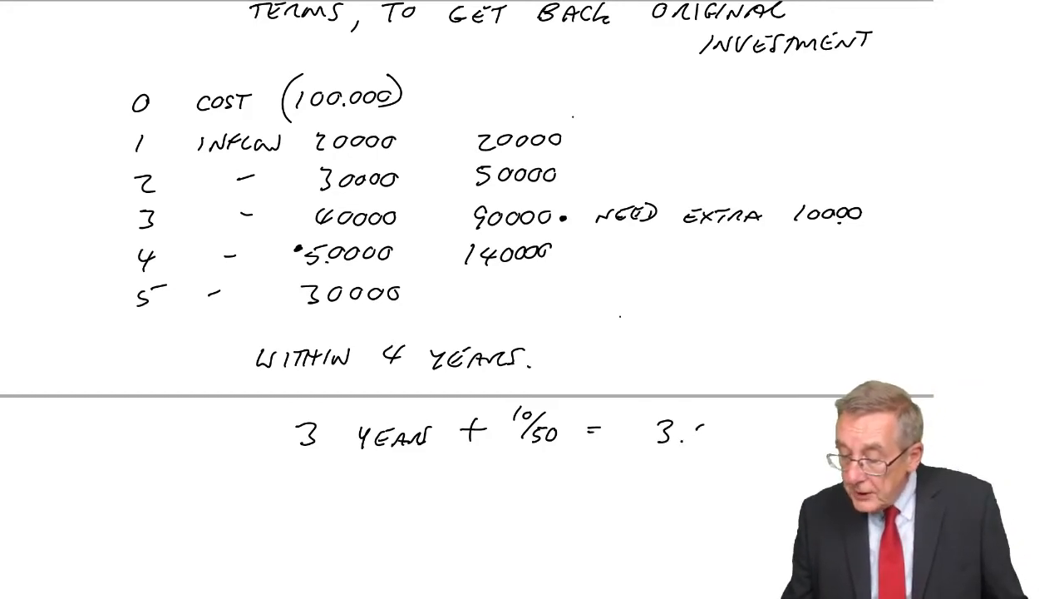
{"action": "type", "text": "2 YEAR"}
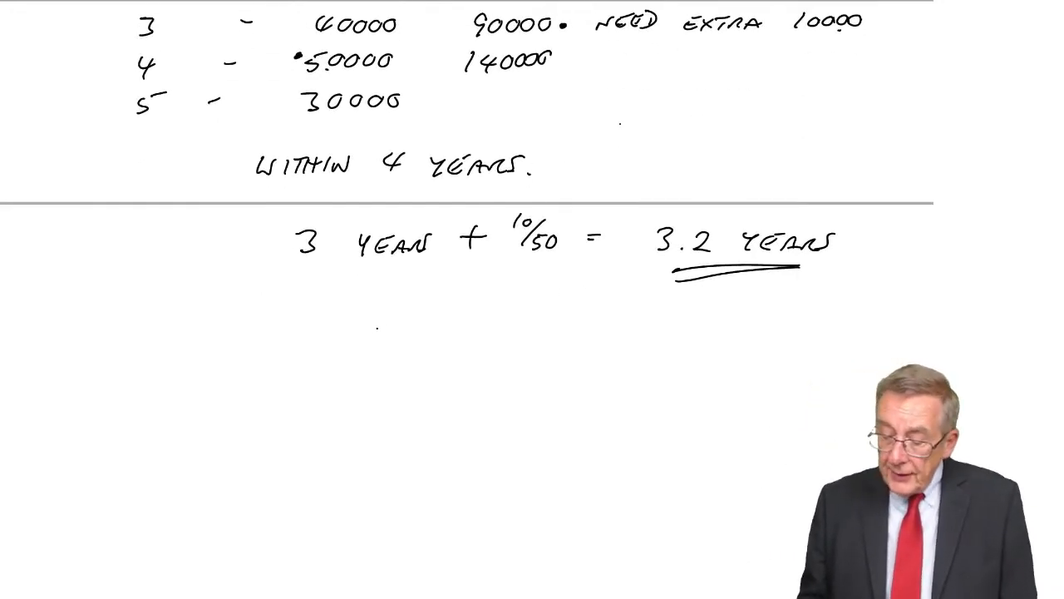
{"action": "type", "text": "SHC"}
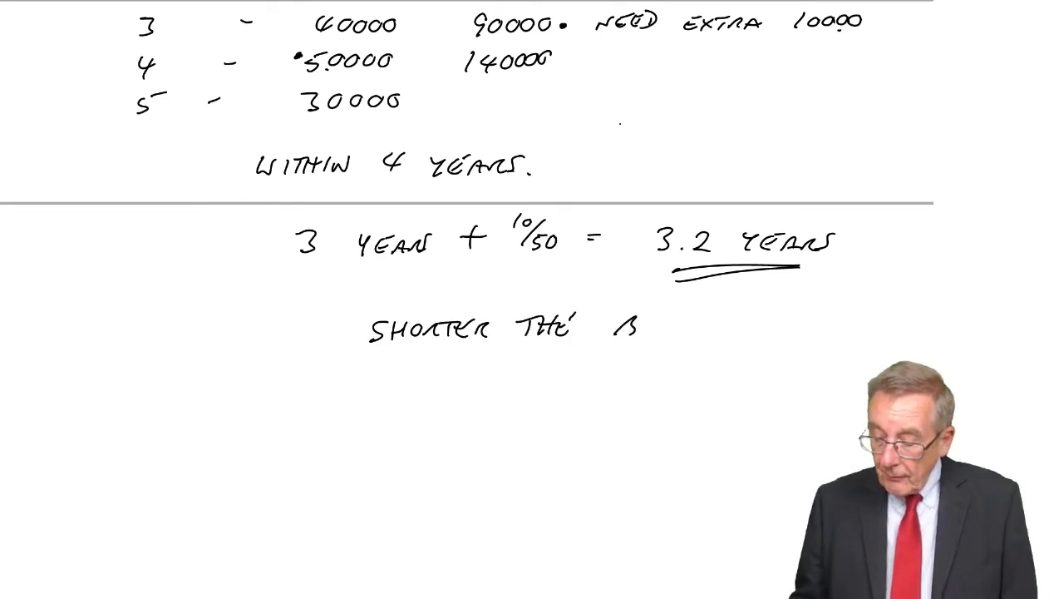
{"action": "type", "text": "BETTER."}
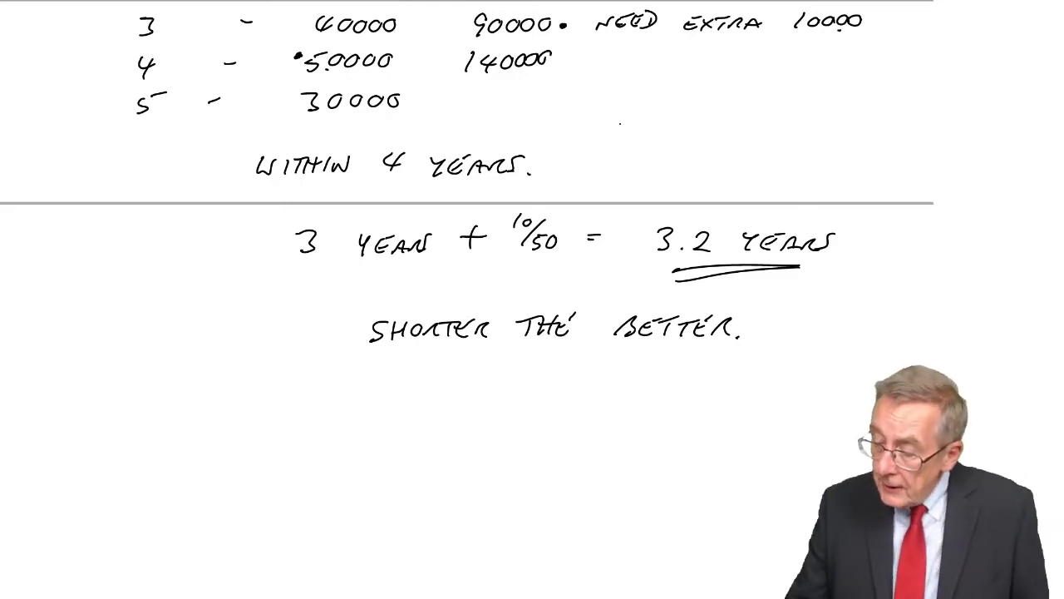
{"action": "scroll", "scroll_direction": "down", "scroll_amount": 3}
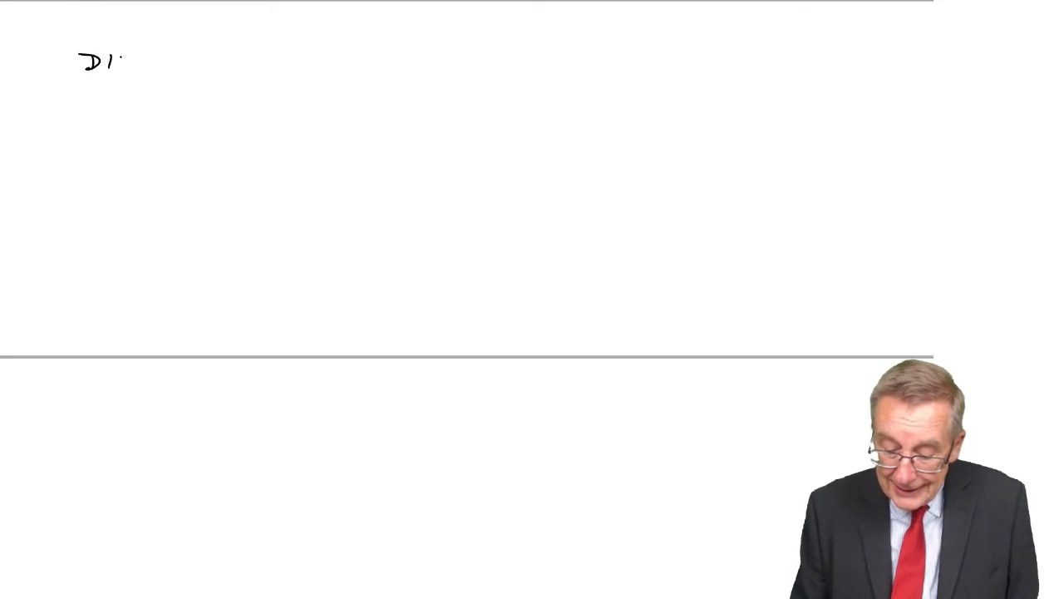
Step: Head the page 'Discounted Payback Period' and write year 0 cost (100,000)
{"action": "type", "text": "DISCOUNTED"}
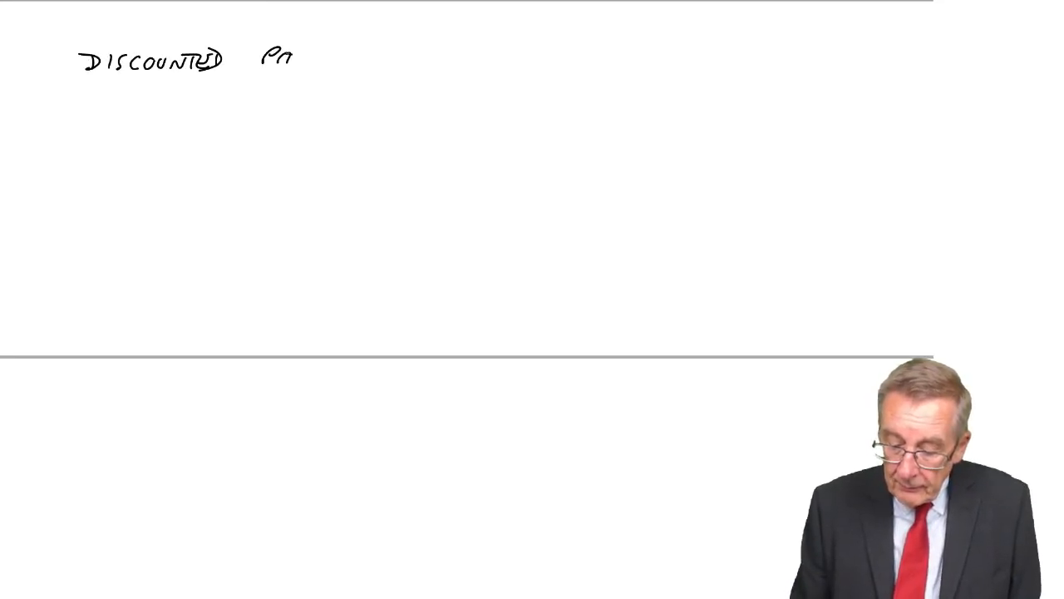
{"action": "type", "text": "PAYBACK PERIOD"}
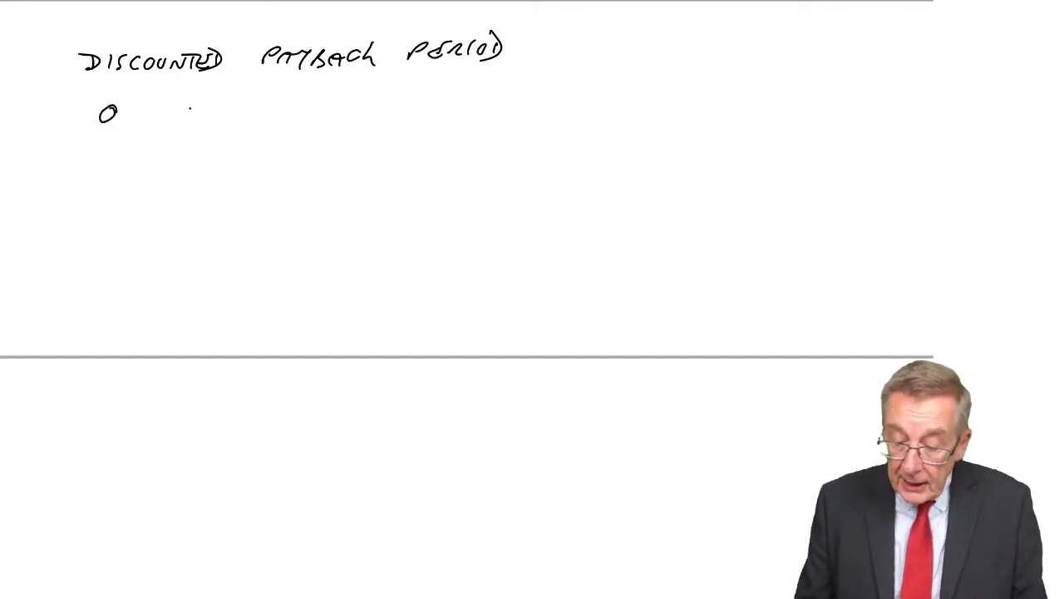
{"action": "type", "text": "100,000)"}
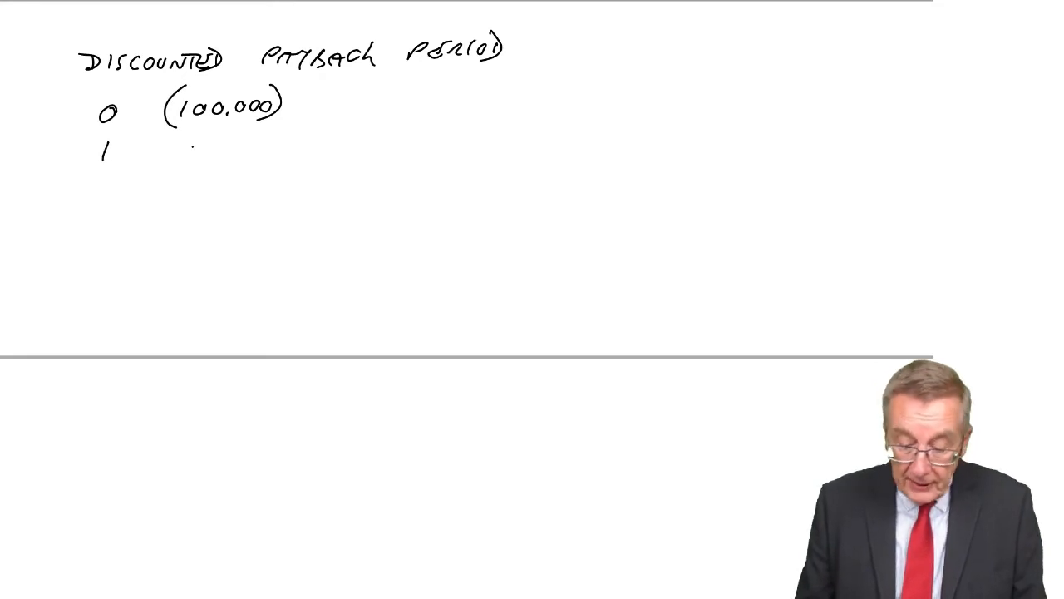
Step: List inflows 20000, 30000, 40000, 50000, 30000 for years 1 to 5
{"action": "type", "text": "20000"}
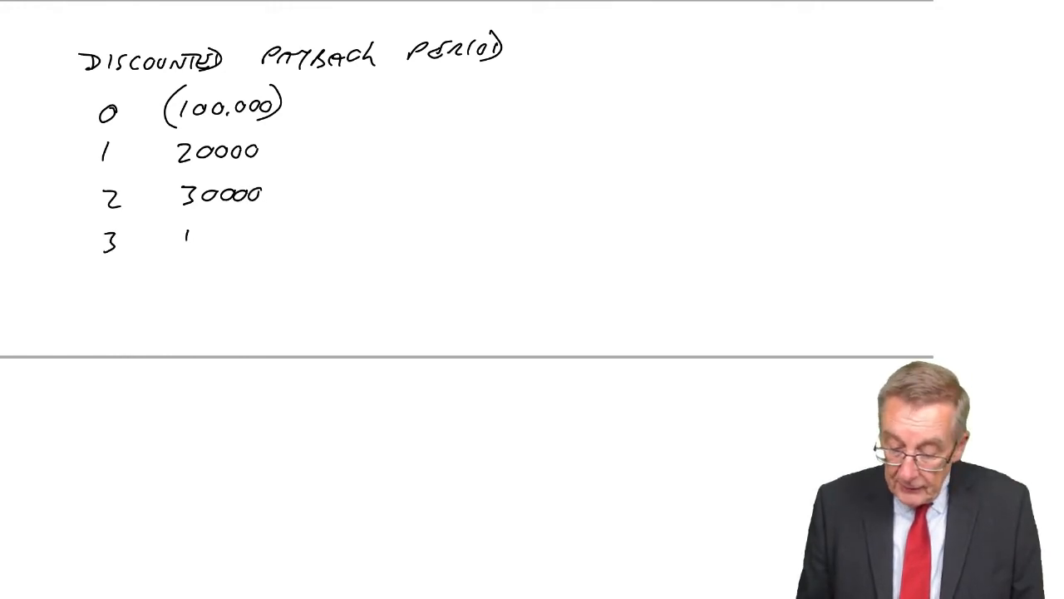
{"action": "type", "text": "40000"}
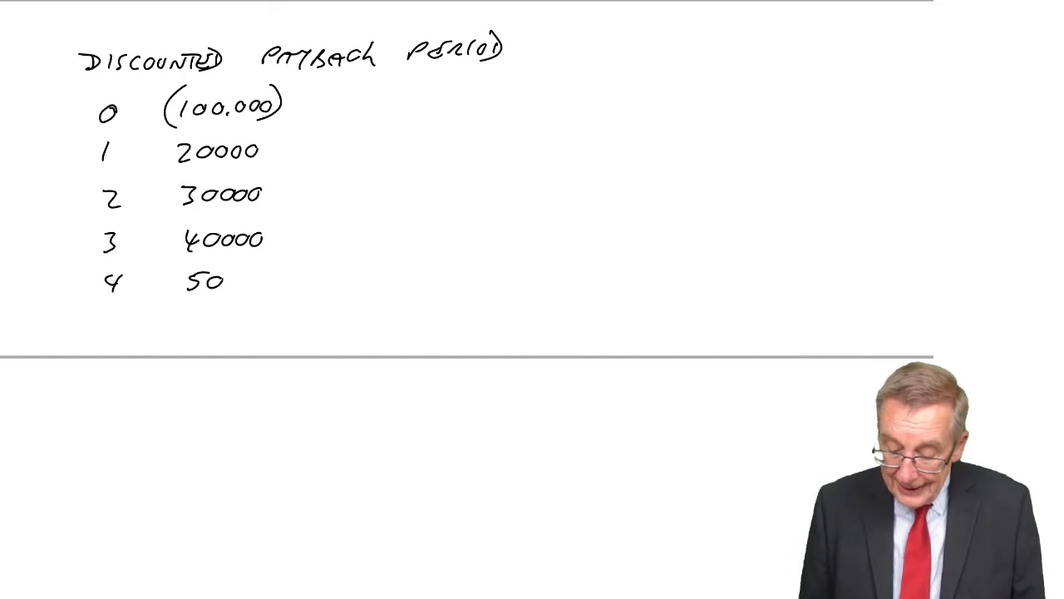
{"action": "type", "text": "000"}
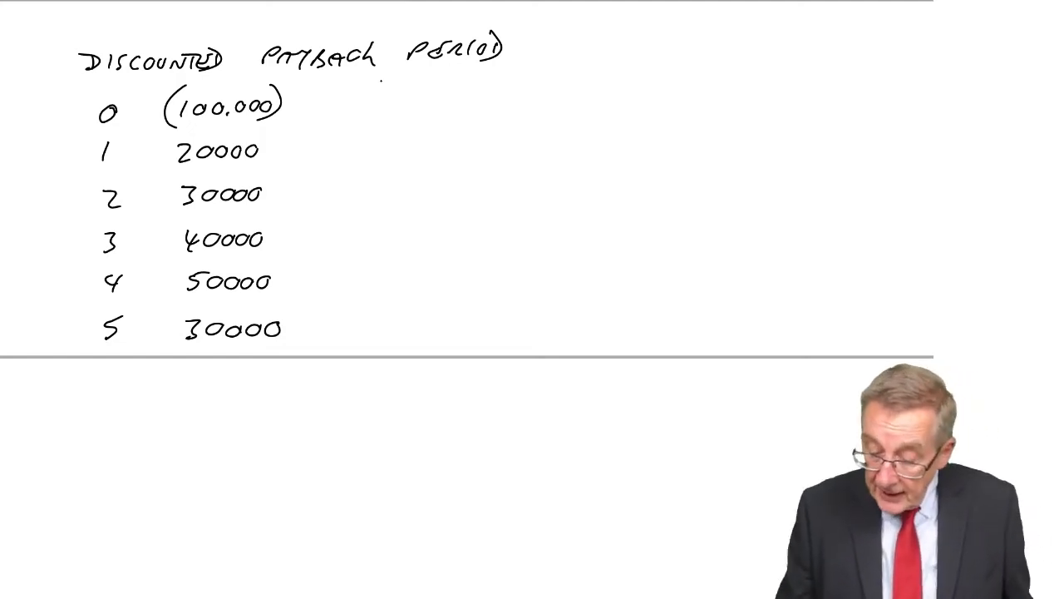
Step: Write a 'DF at 10%' column: 1, 0.909, 0.826, 0.751, 0.683, 0.621
{"action": "type", "text": "df"}
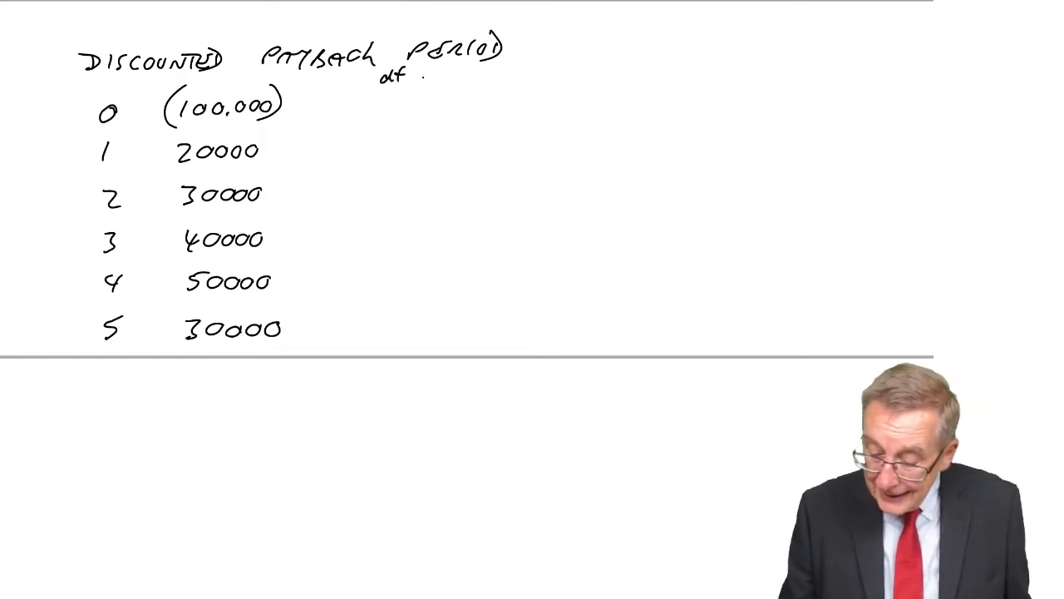
{"action": "type", "text": "AT 10%"}
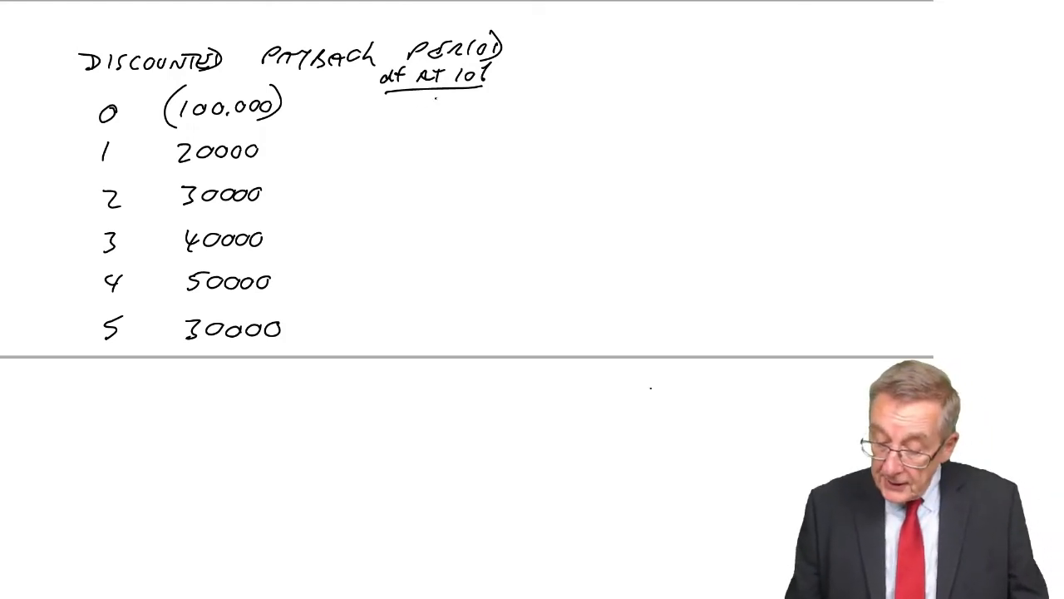
{"action": "type", "text": "0.909"}
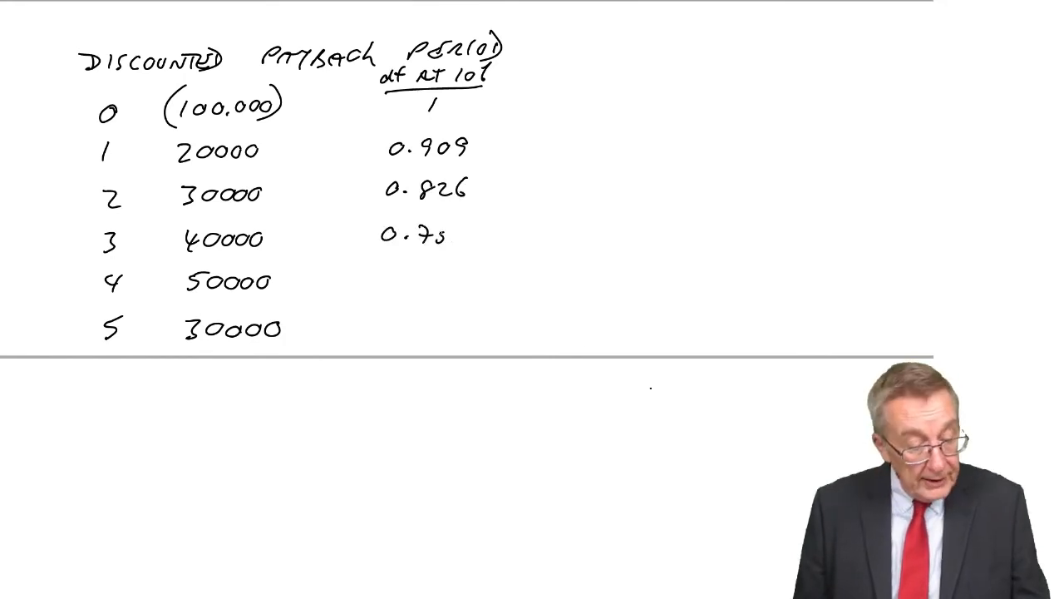
{"action": "type", "text": "0.65"}
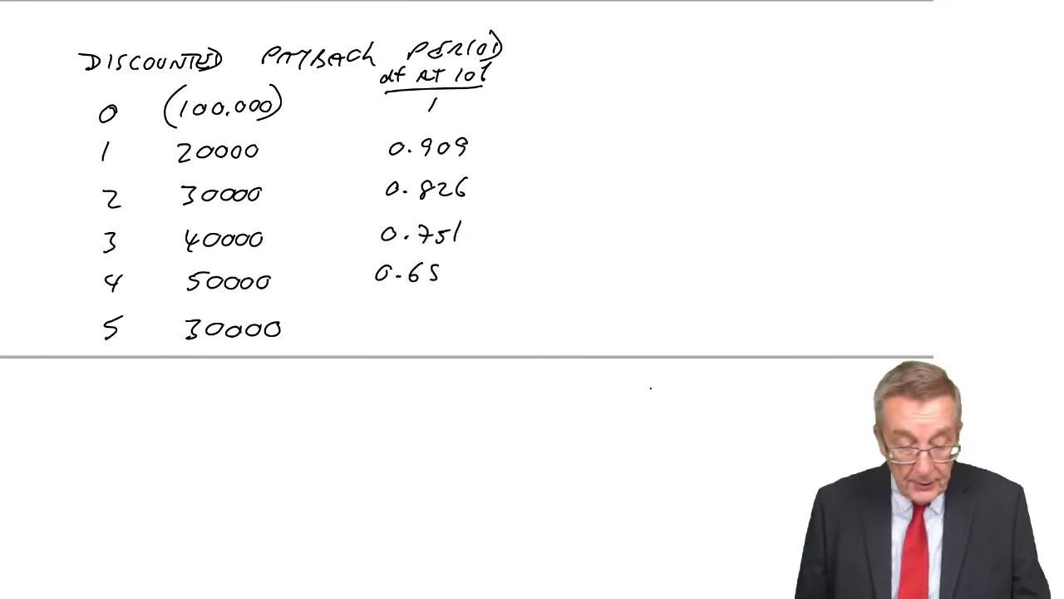
{"action": "type", "text": "0.683"}
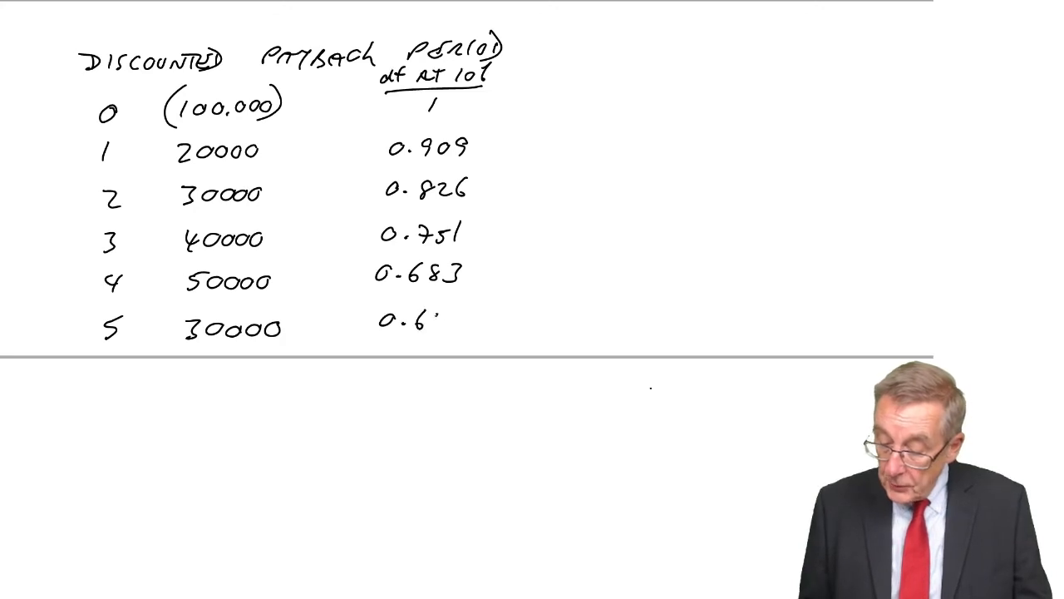
{"action": "type", "text": "21"}
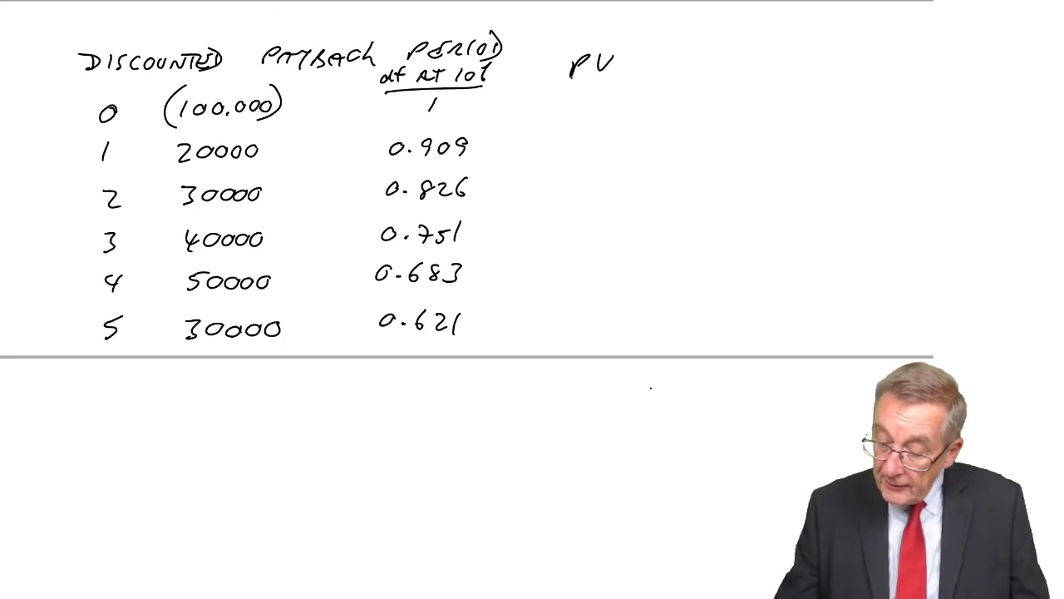
Step: Start the PV column with (100,000) for year 0
{"action": "type", "text": "100.0"}
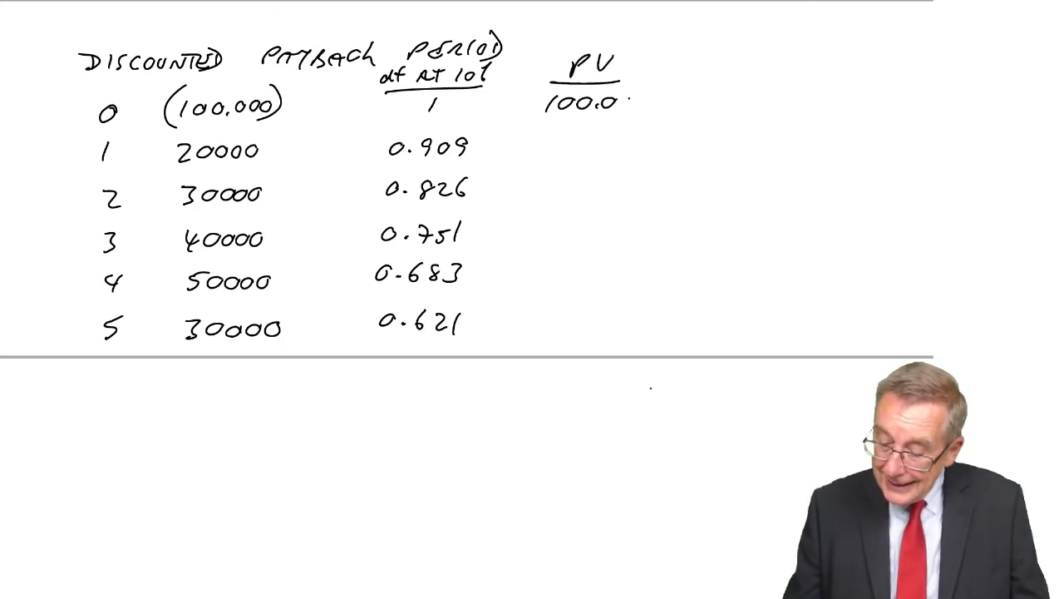
{"action": "type", "text": "(100.000)"}
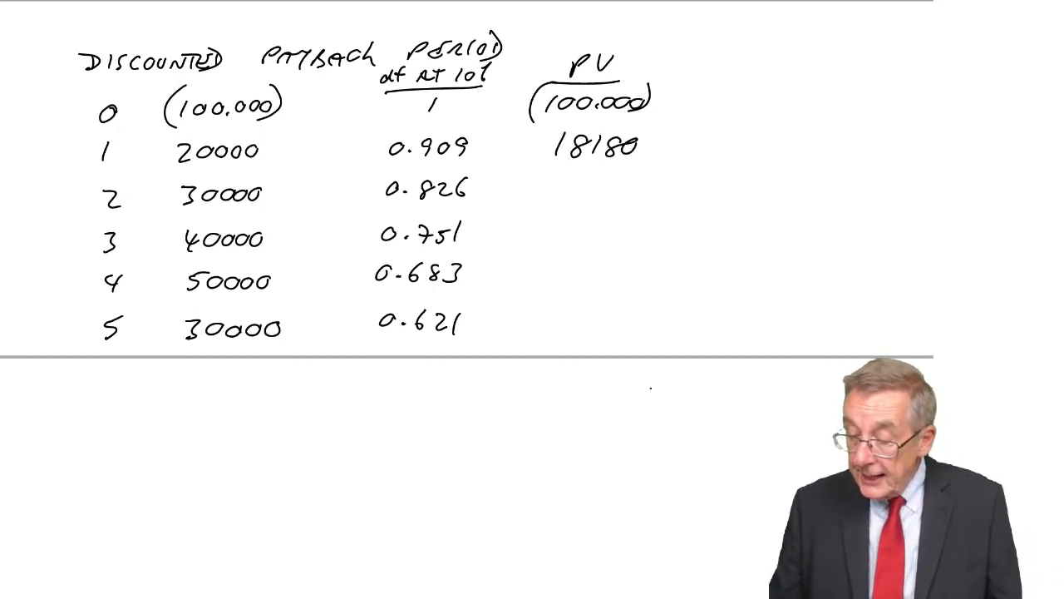
Step: Write PVs 18180, 24780, 30040, 34150 with running totals 42960, 73000 and 101750
{"action": "type", "text": "18180"}
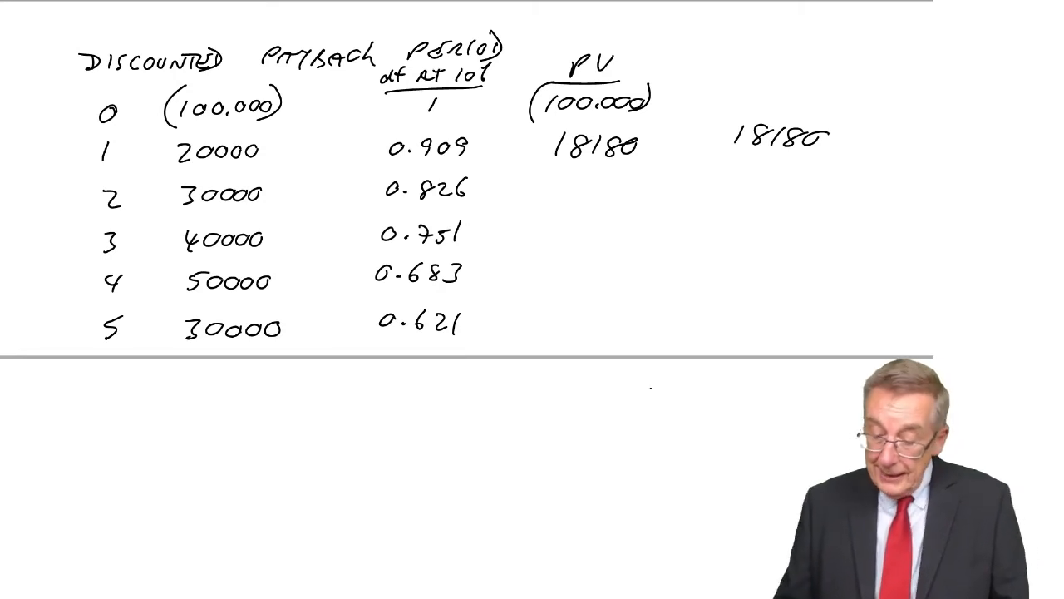
{"action": "type", "text": "24780"}
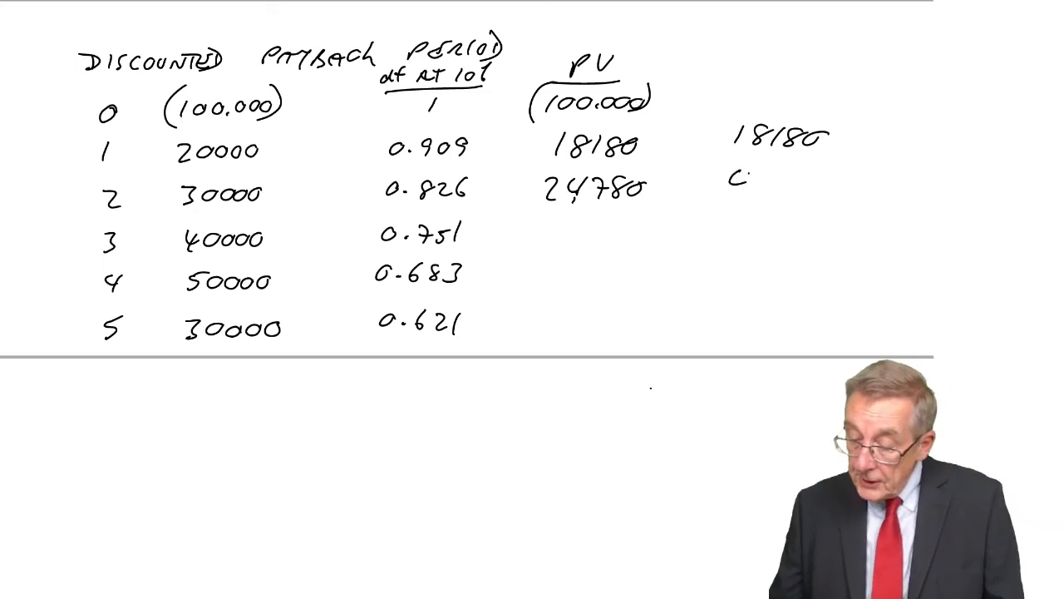
{"action": "type", "text": "42960"}
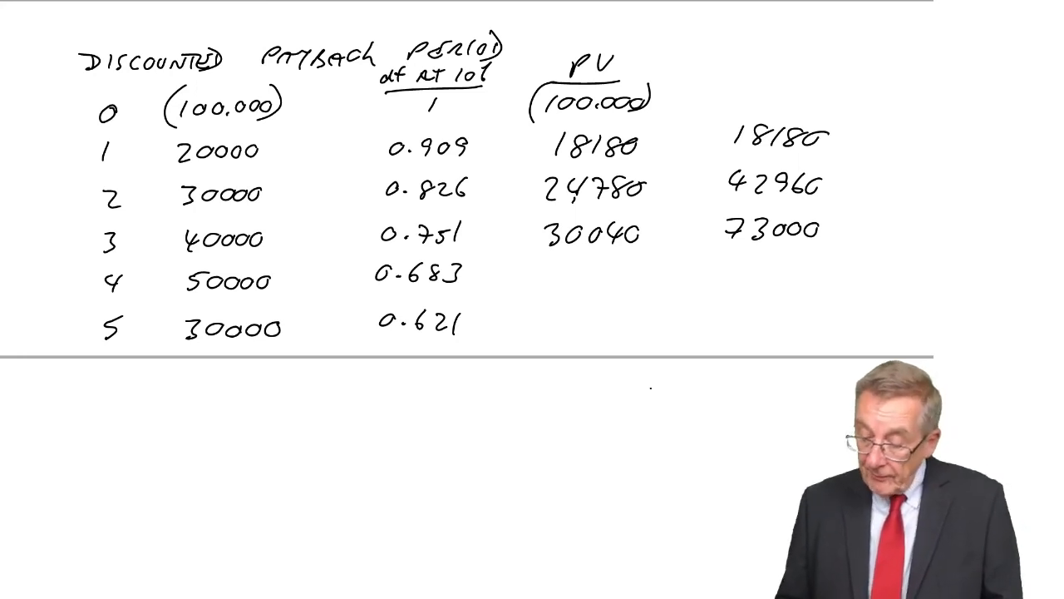
{"action": "type", "text": "34150"}
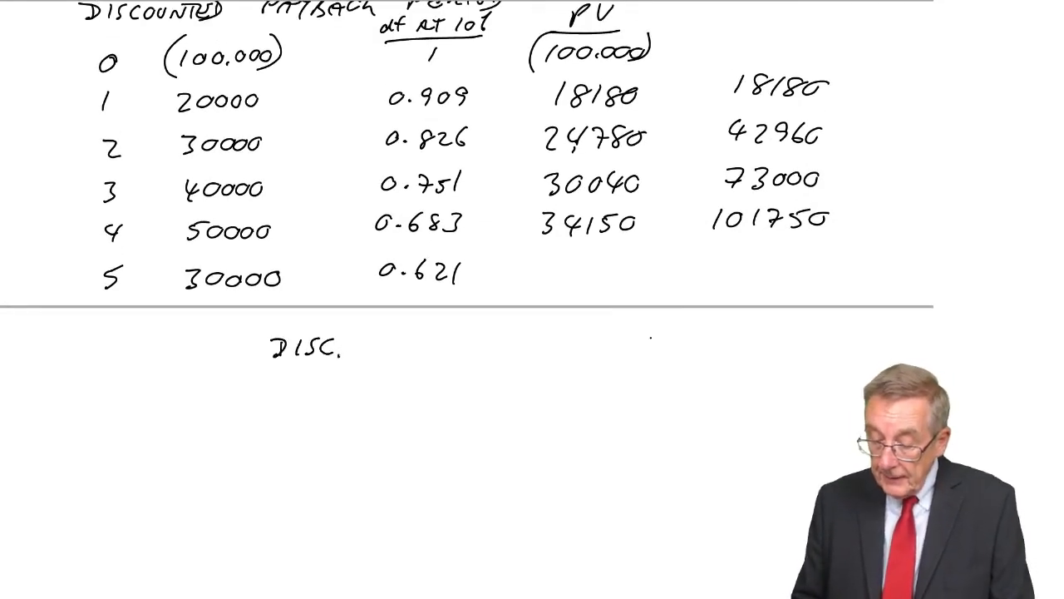
Step: Handwrite 'Disc. Payback: within' below the divider
{"action": "type", "text": "PAYB."}
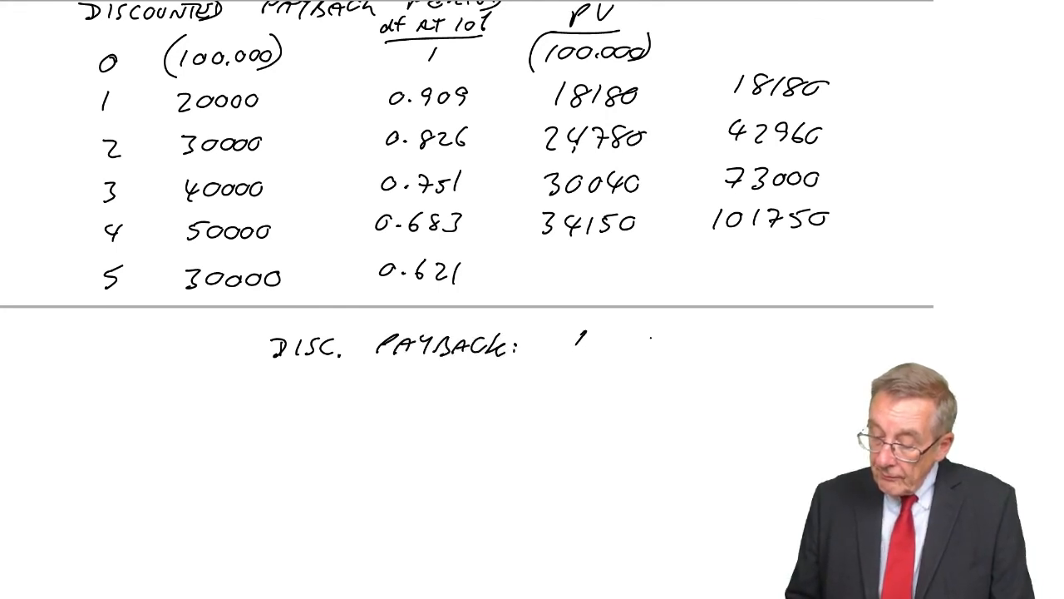
{"action": "type", "text": "WITHIN"}
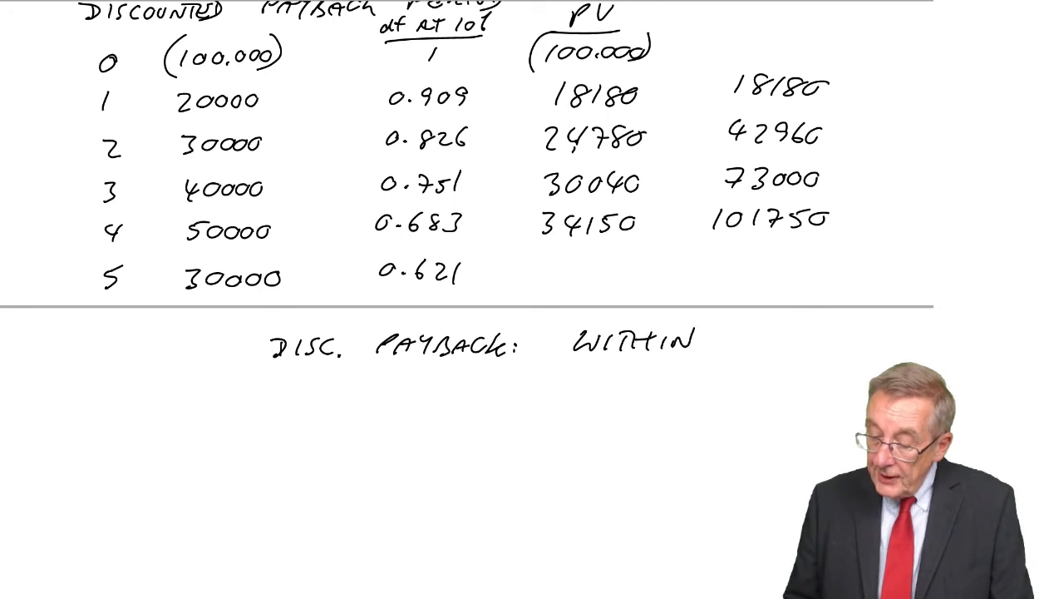